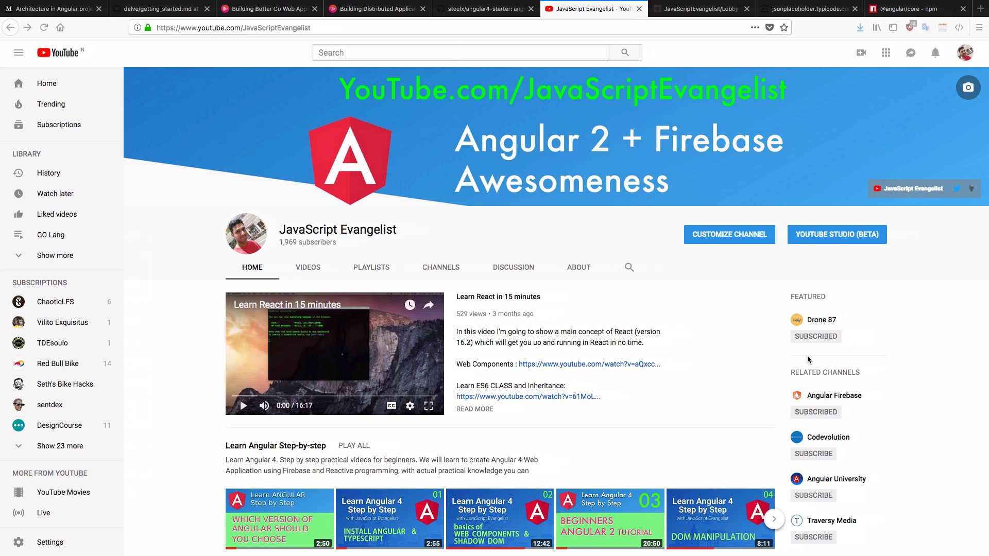
{"action": "mouse_move", "coordinate": [888, 89]}
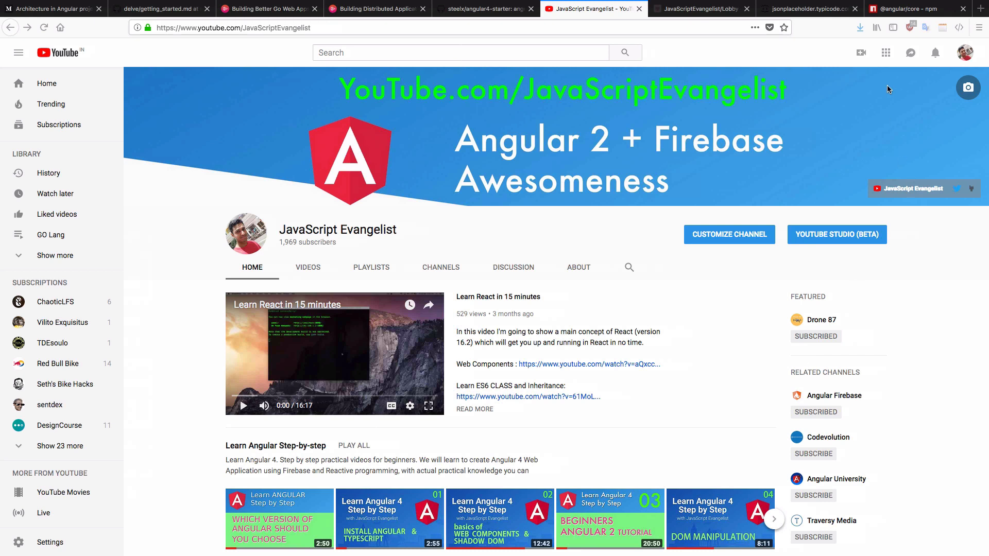
{"action": "mouse_move", "coordinate": [801, 106]}
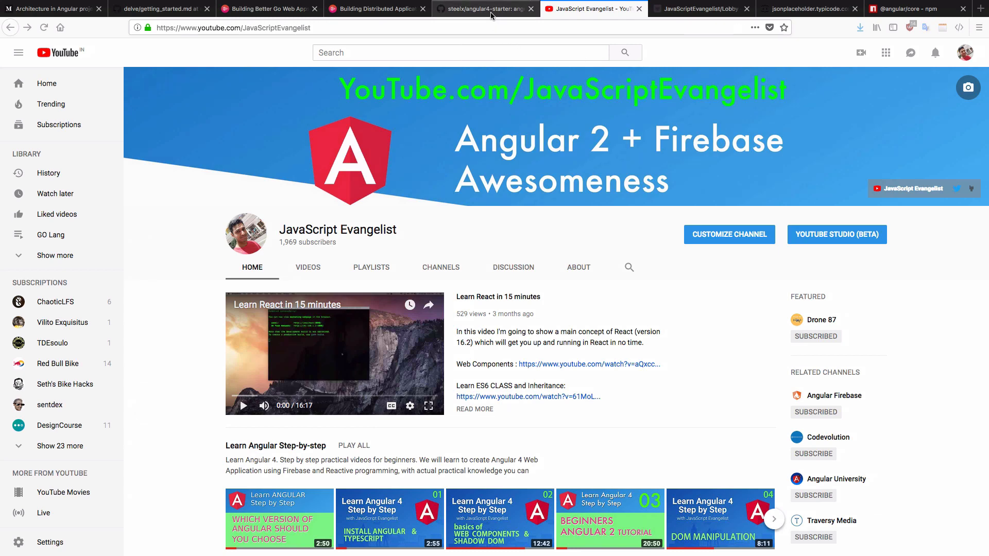
Switch to the steelx/angular4-starter repository page on GitHub.
{"action": "left_click", "coordinate": [482, 9]}
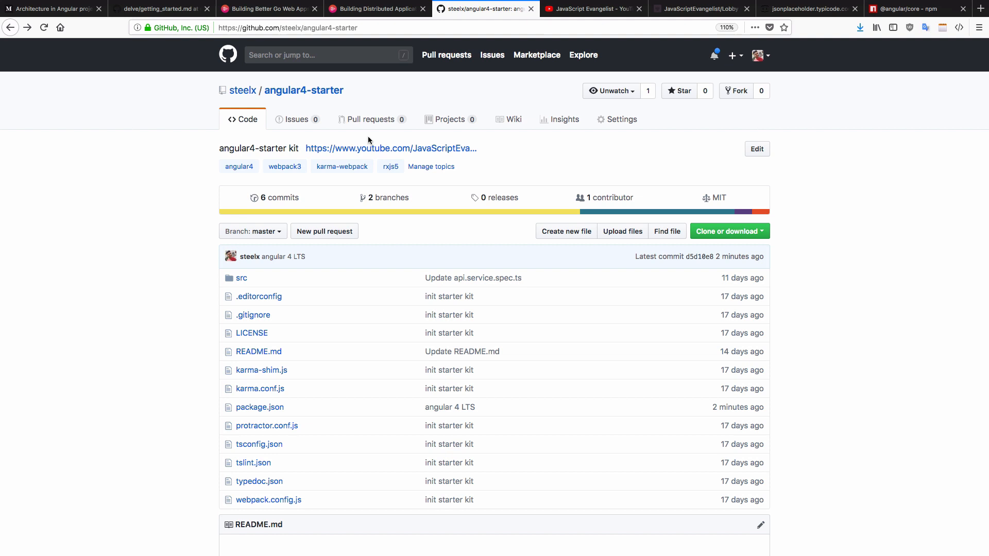
{"action": "mouse_move", "coordinate": [265, 146]}
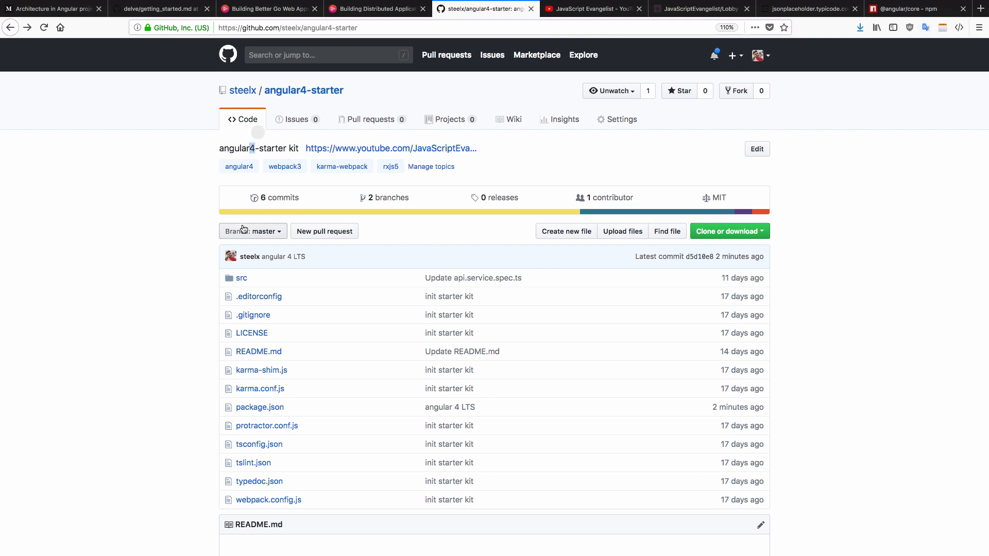
{"action": "mouse_move", "coordinate": [228, 186]}
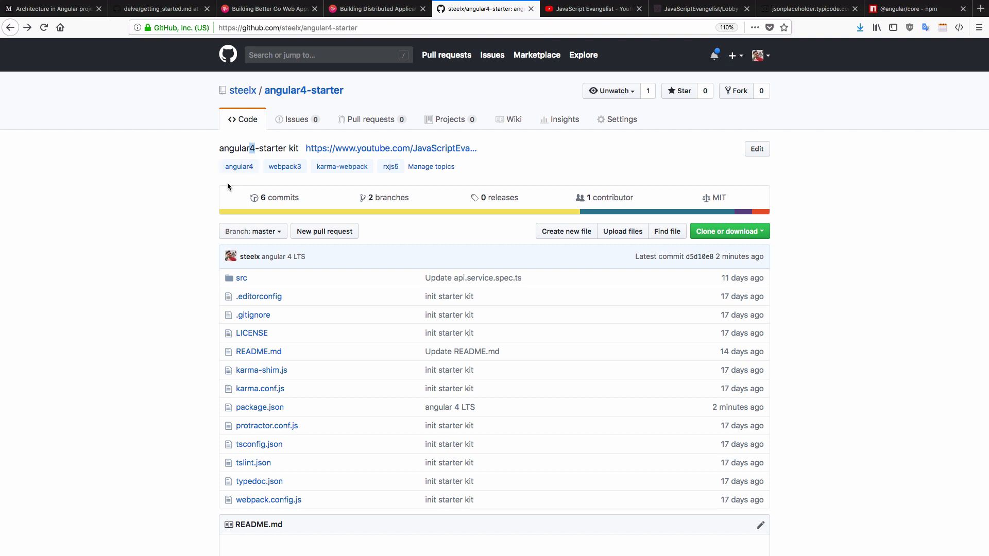
{"action": "mouse_move", "coordinate": [522, 167]}
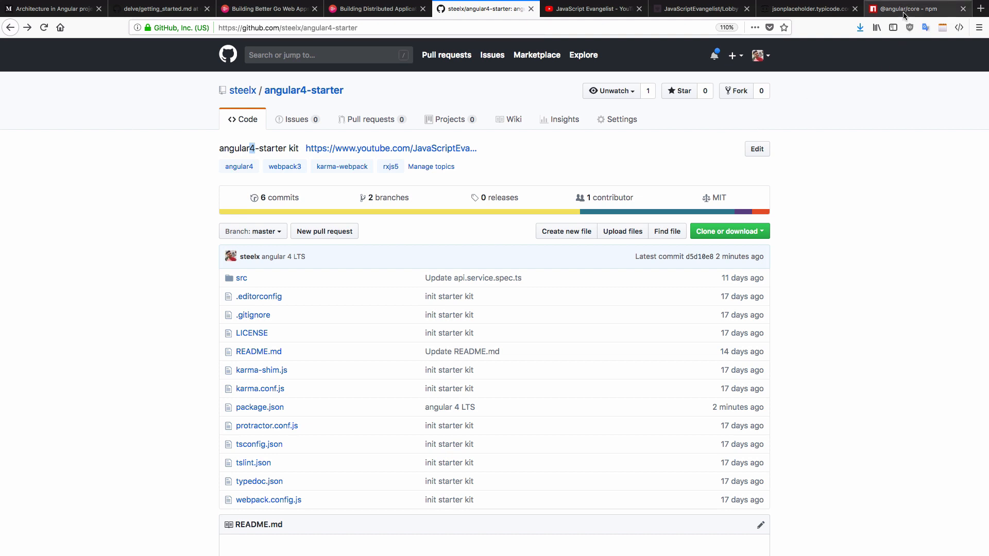
{"action": "left_click", "coordinate": [907, 8]}
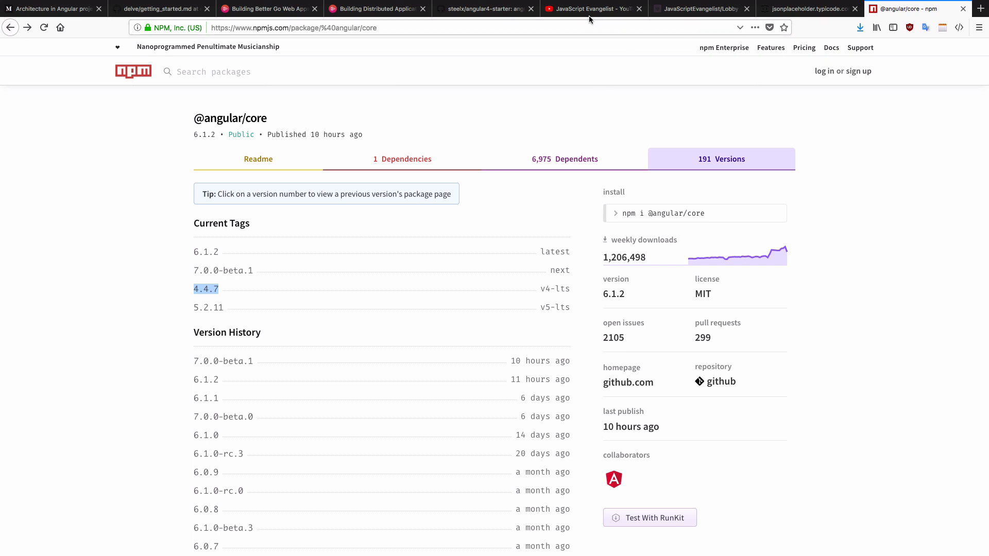
Copy the angular4-starter repository's SSH clone address from Clone or download.
{"action": "left_click", "coordinate": [482, 8]}
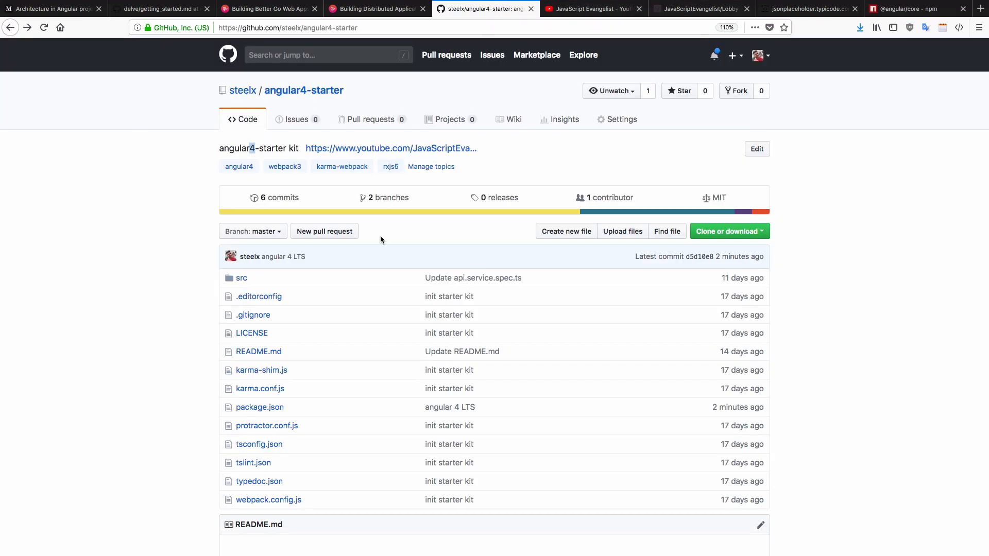
{"action": "mouse_move", "coordinate": [686, 272]}
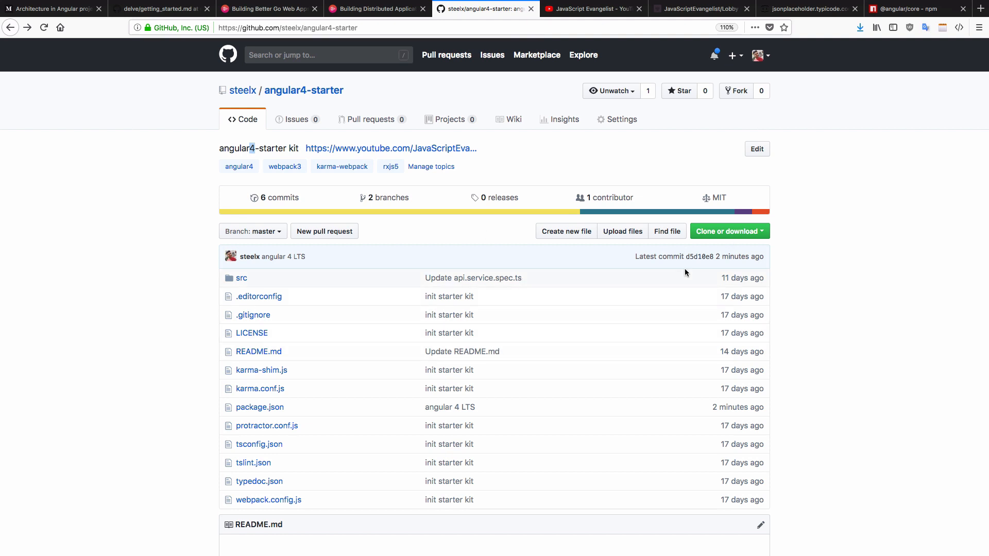
{"action": "left_click", "coordinate": [288, 27]}
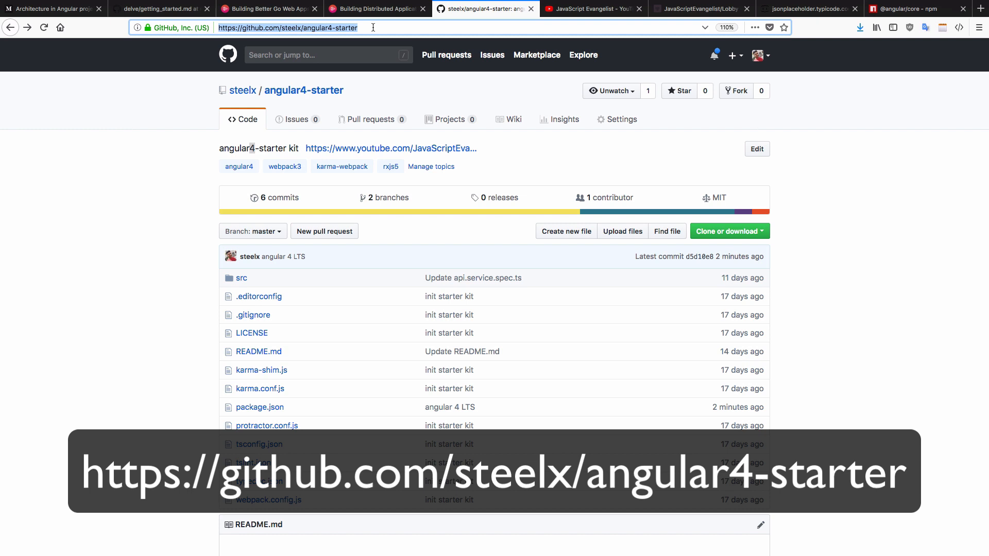
{"action": "left_click", "coordinate": [726, 231]}
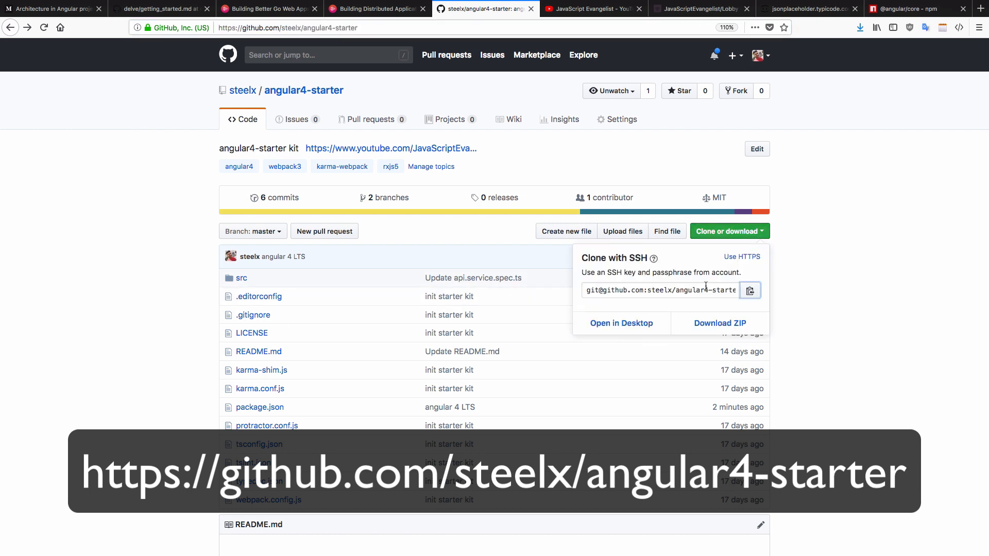
{"action": "left_click", "coordinate": [660, 290]}
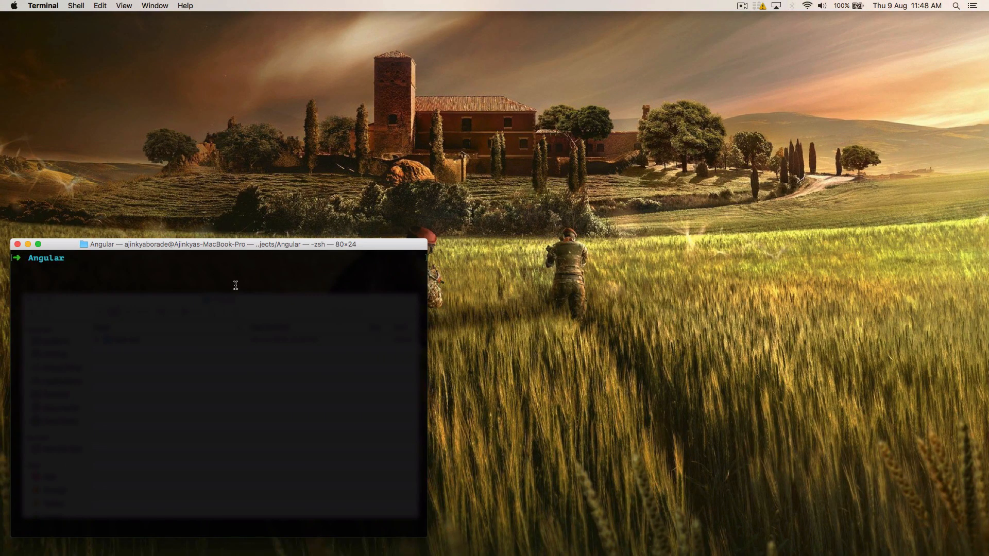
{"action": "mouse_move", "coordinate": [135, 290]}
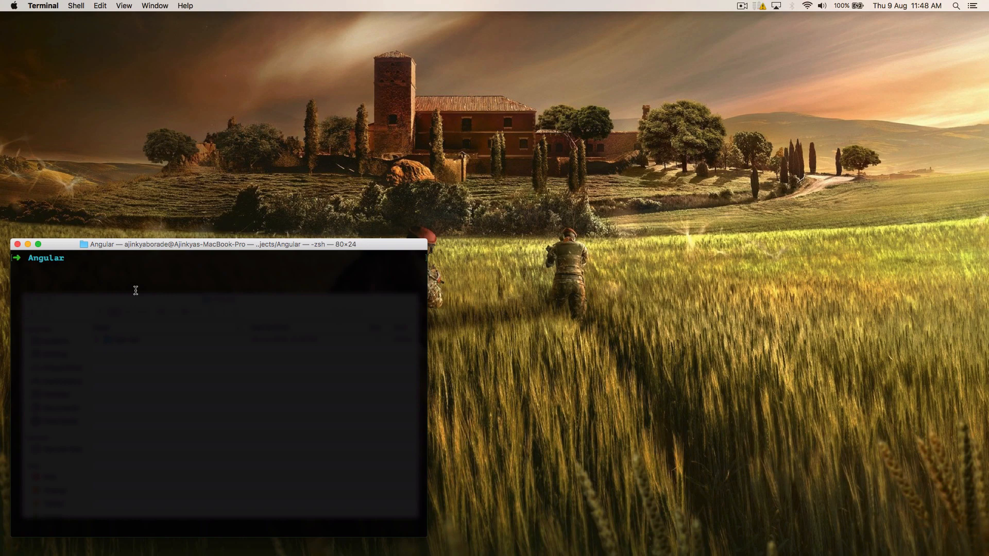
{"action": "type", "text": "git cl"}
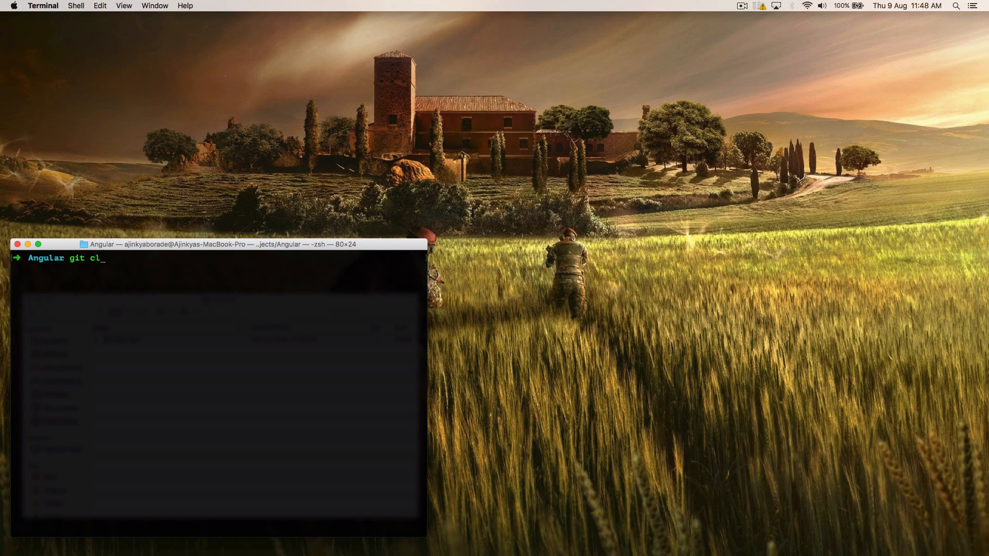
{"action": "type", "text": "one git@github.com:steelx/angular4-starter.git"}
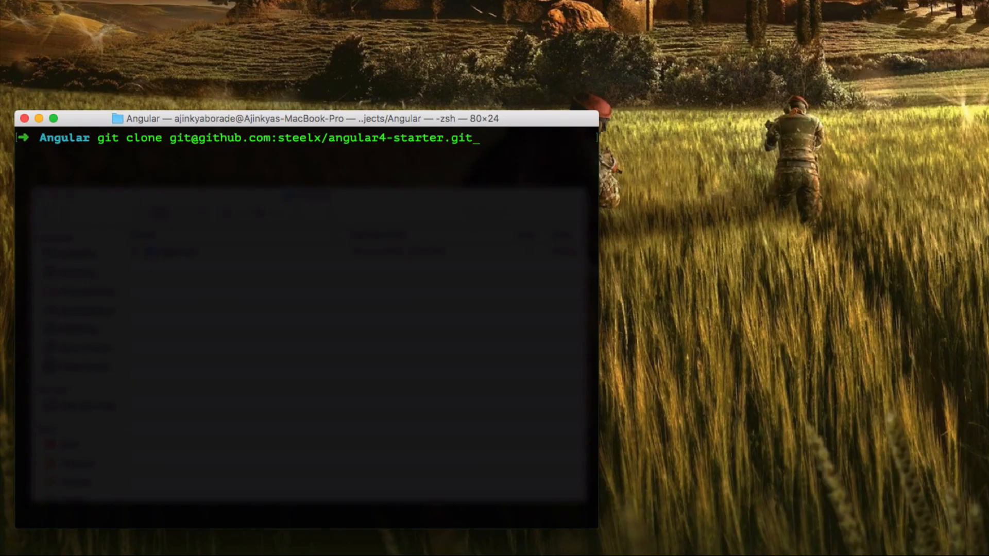
{"action": "mouse_move", "coordinate": [176, 182]}
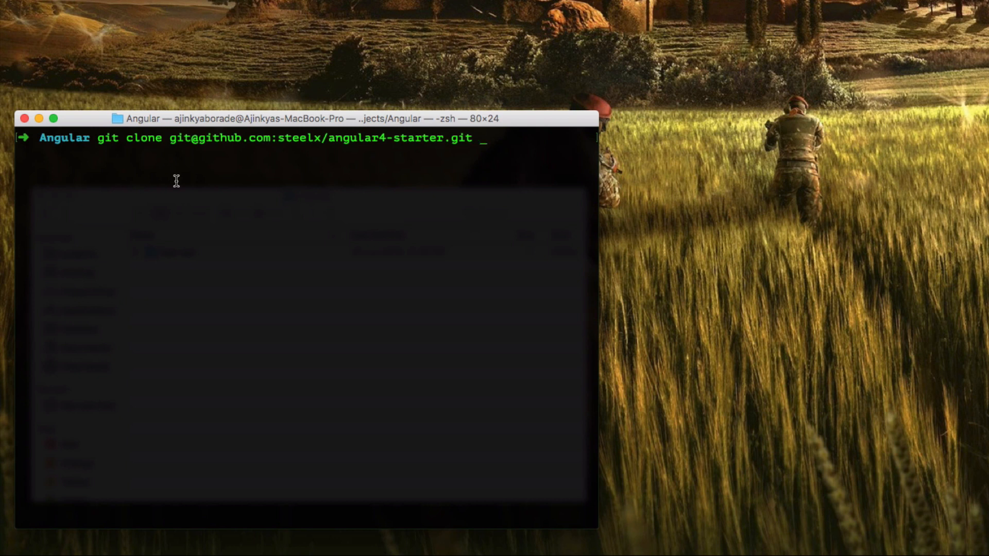
{"action": "type", "text": "ng"}
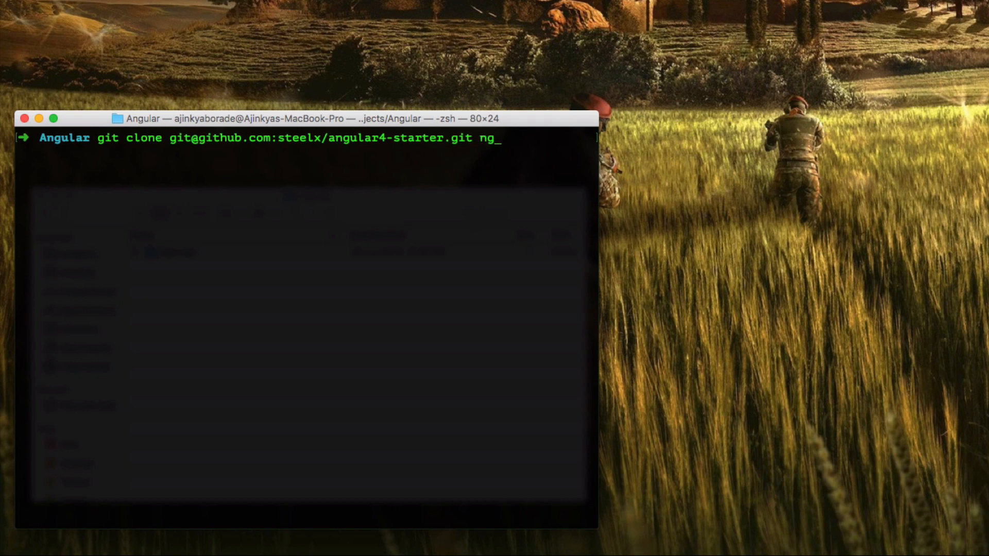
{"action": "type", "text": "-store"}
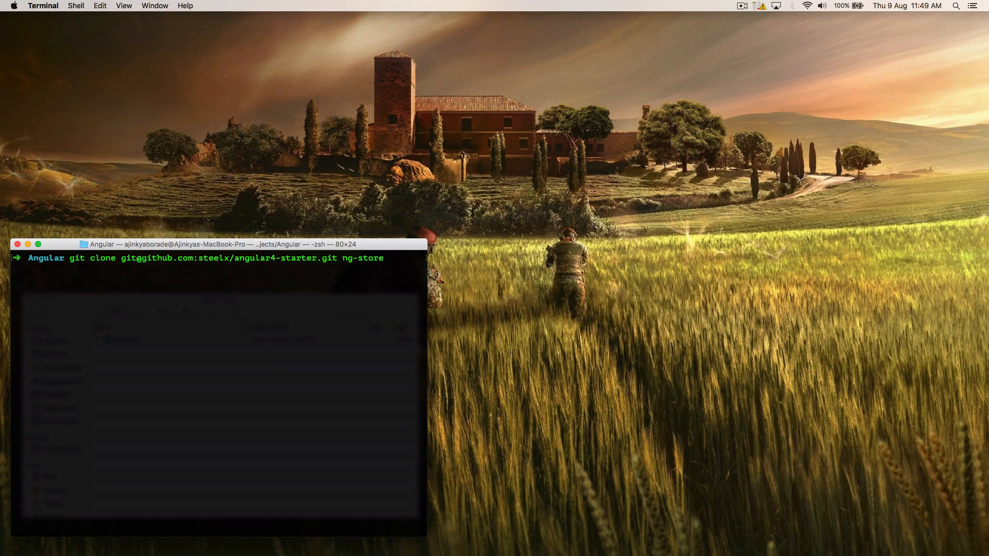
{"action": "key", "text": "Return"}
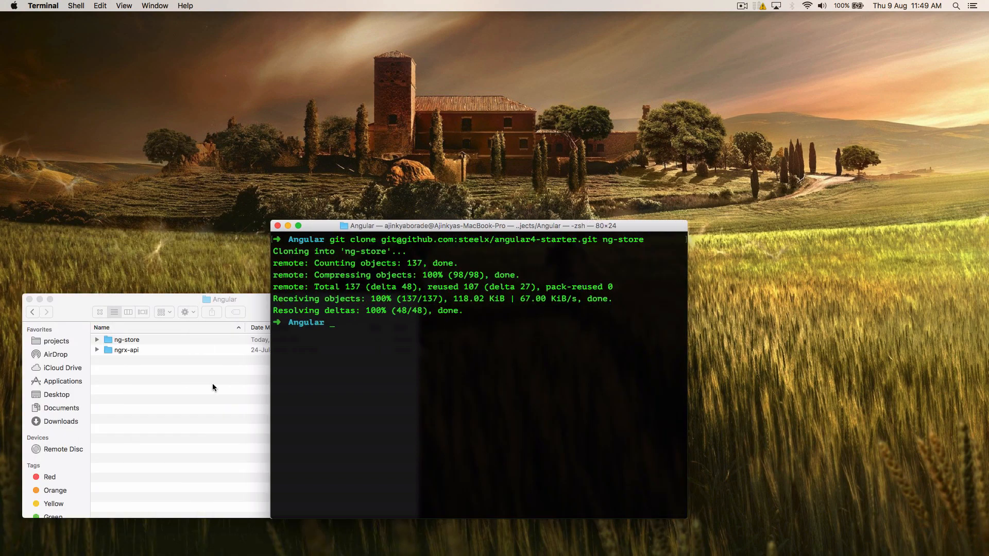
List the ng-store folder's files and enter npm at the terminal prompt.
{"action": "double_click", "coordinate": [126, 339]}
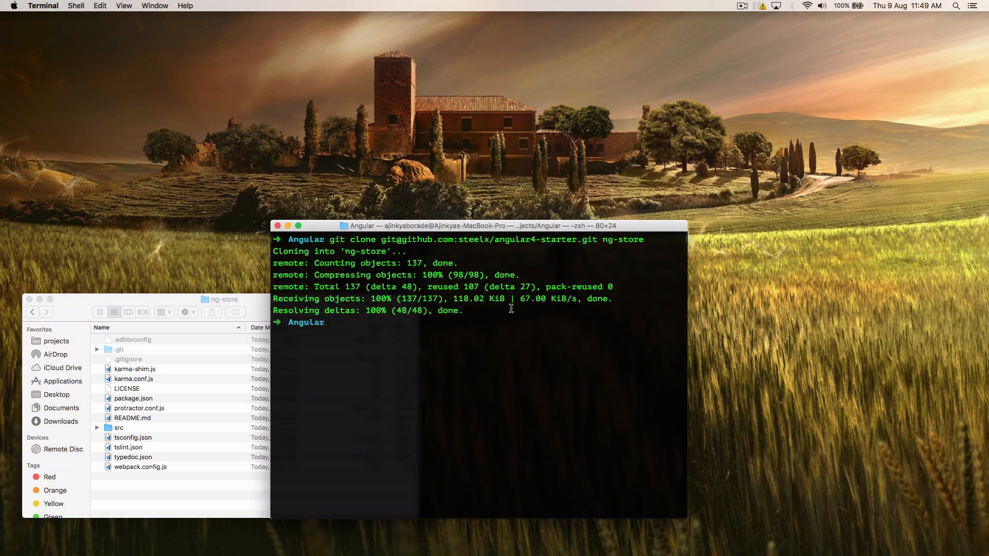
{"action": "type", "text": "npm"}
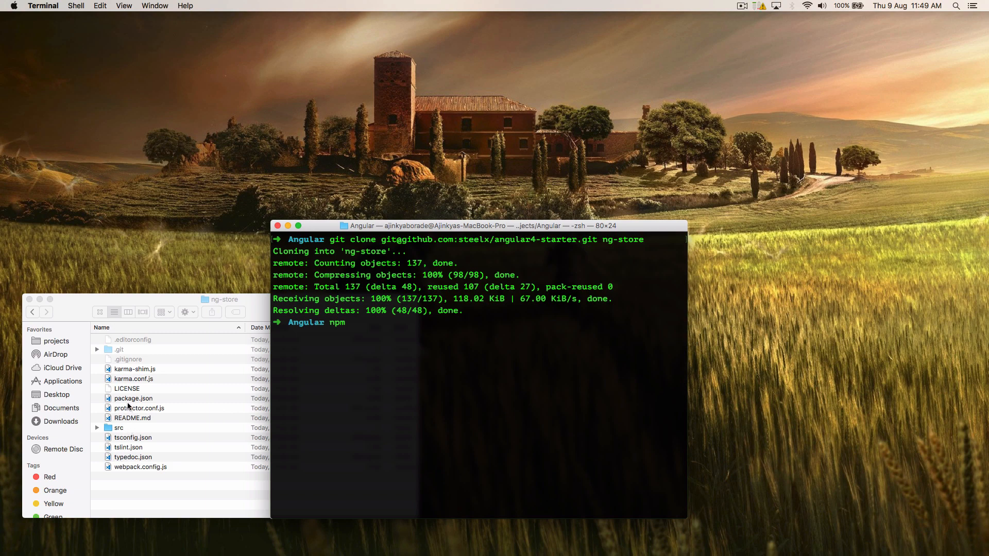
{"action": "left_click", "coordinate": [133, 398]}
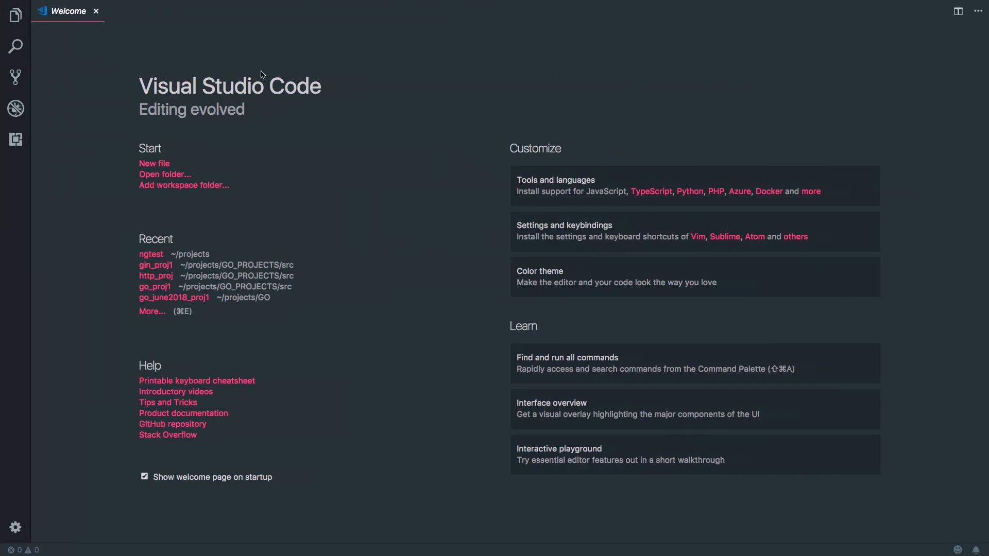
{"action": "mouse_move", "coordinate": [30, 16]}
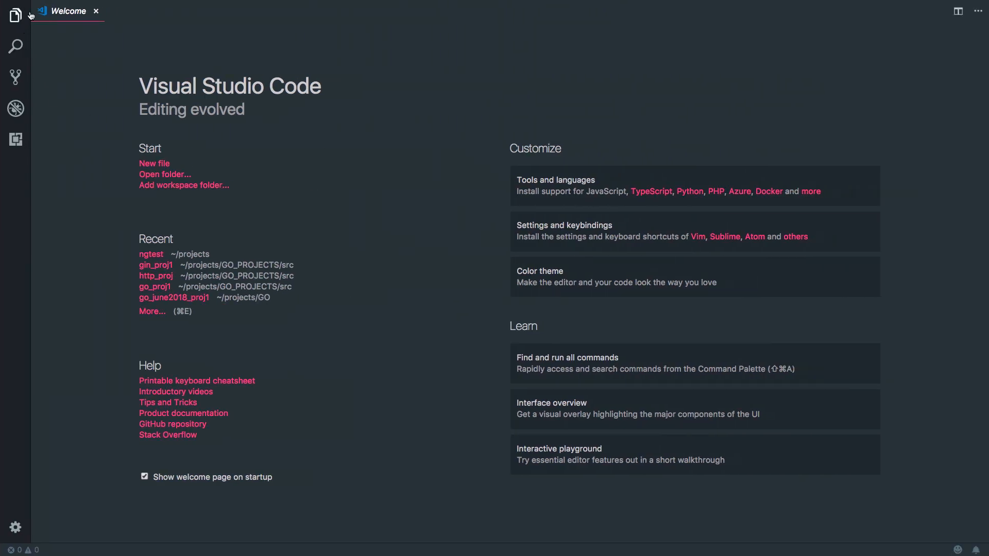
{"action": "mouse_move", "coordinate": [164, 174]}
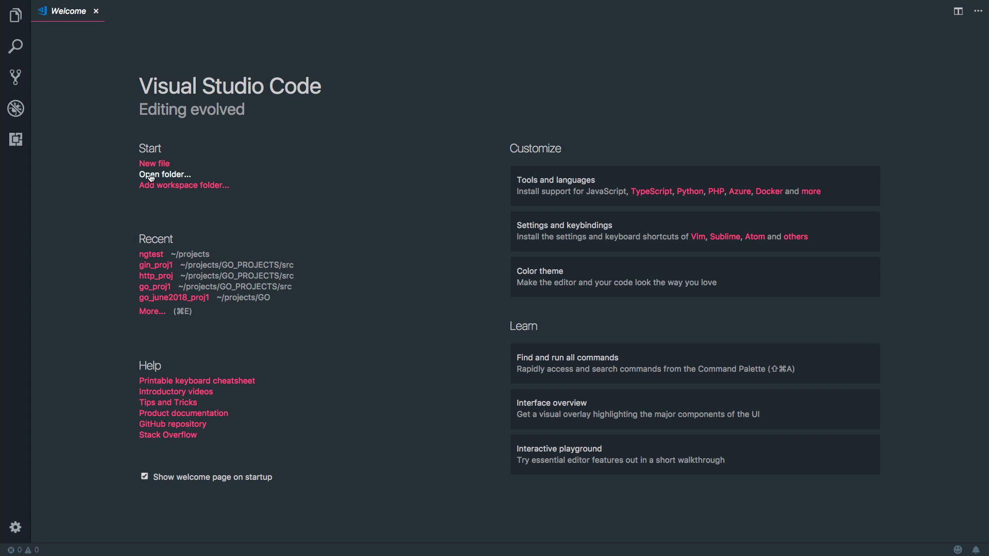
Open the ng-store folder in VS Code and show its package.json.
{"action": "left_click", "coordinate": [165, 174]}
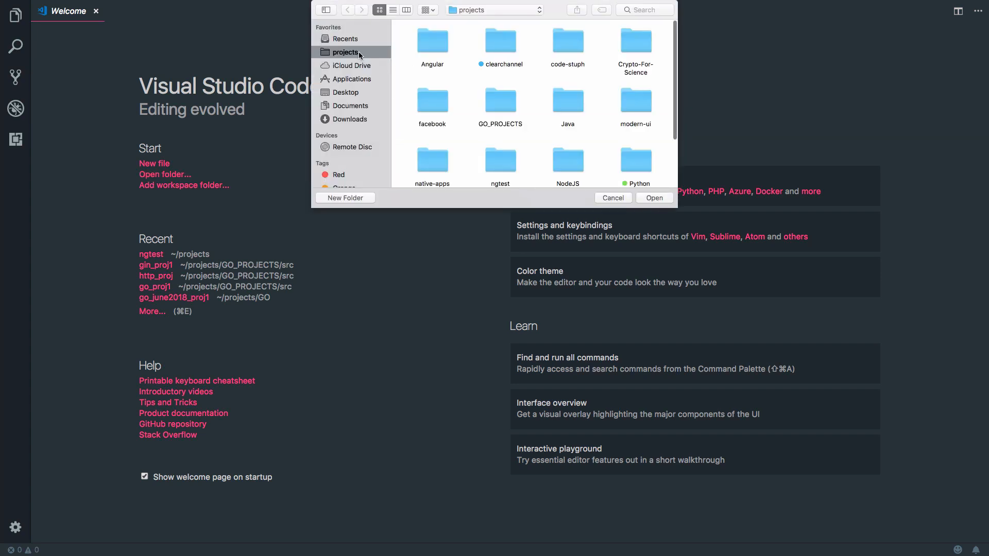
{"action": "double_click", "coordinate": [431, 40]}
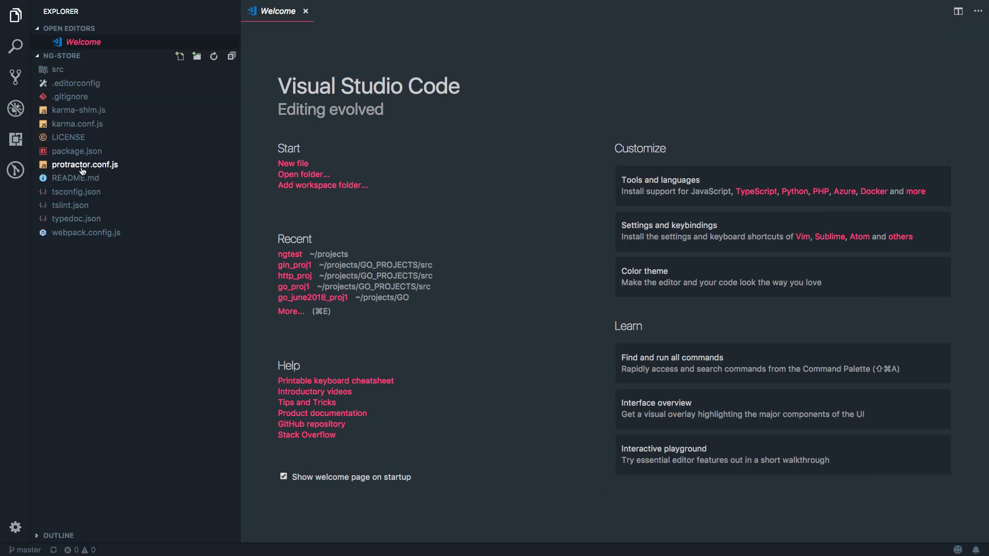
{"action": "left_click", "coordinate": [78, 150]}
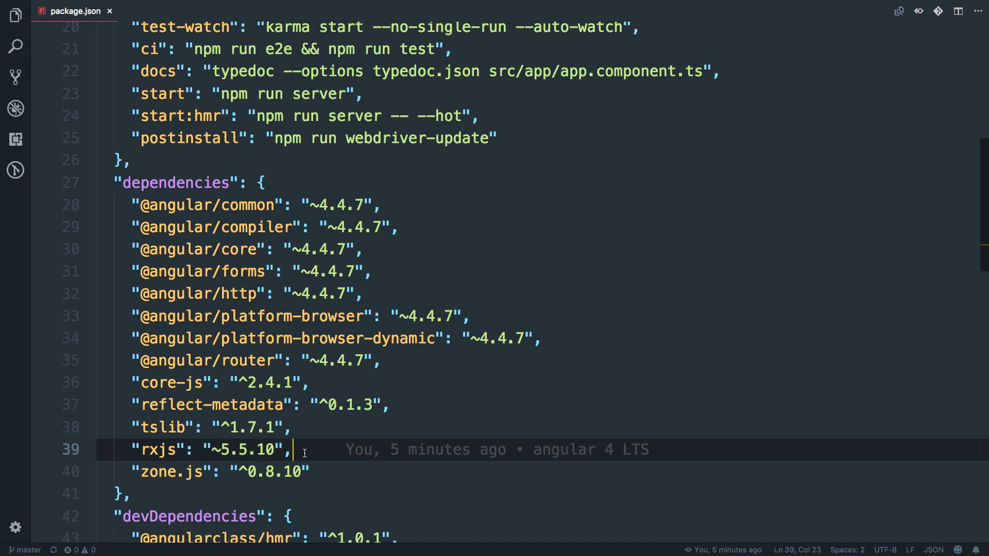
{"action": "left_click", "coordinate": [221, 450]}
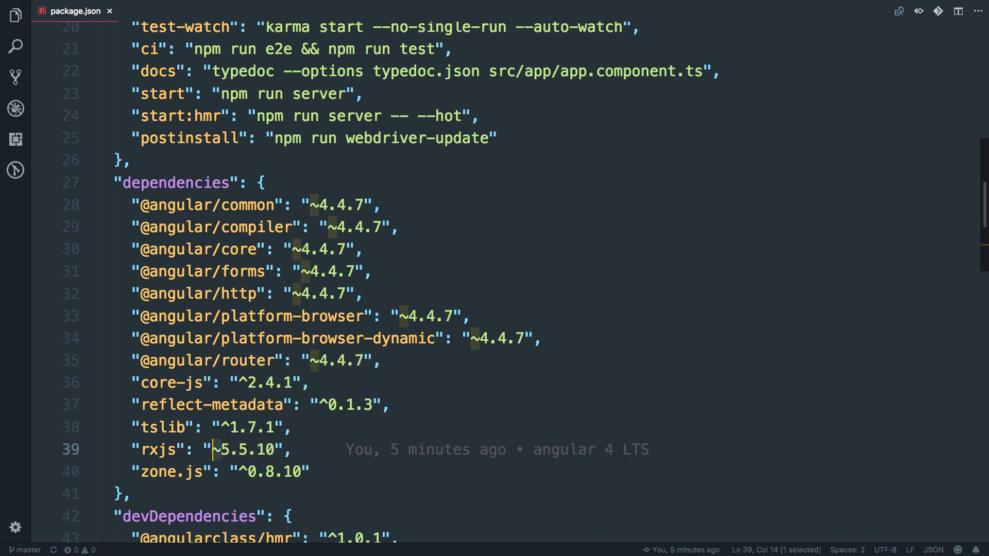
{"action": "key", "text": "Backspace"}
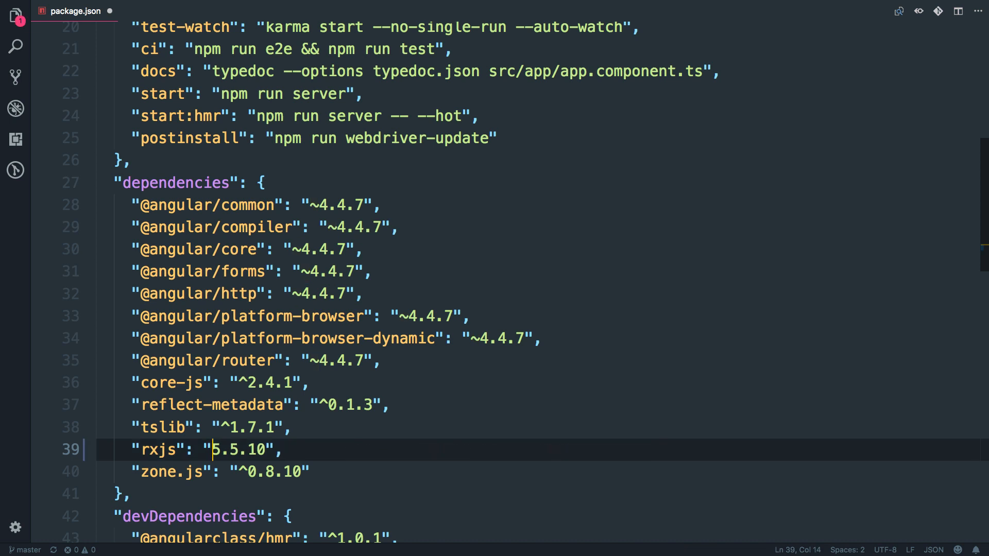
{"action": "type", "text": "~"}
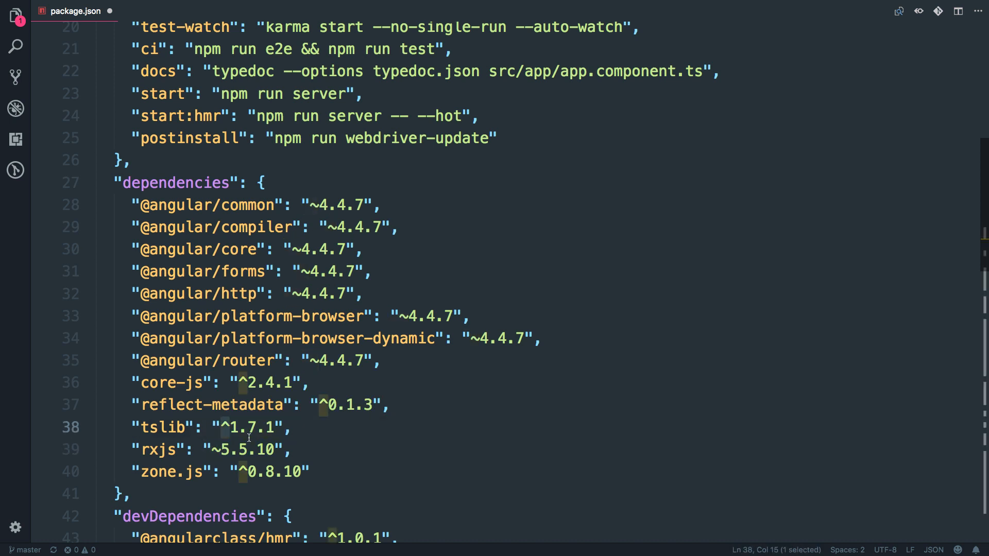
{"action": "left_click", "coordinate": [246, 450]}
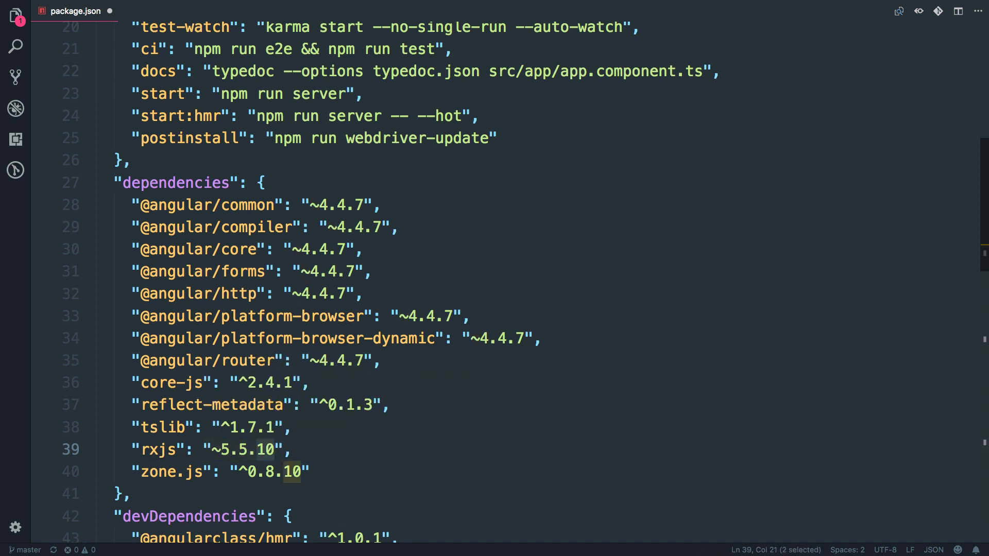
{"action": "type", "text": "x"}
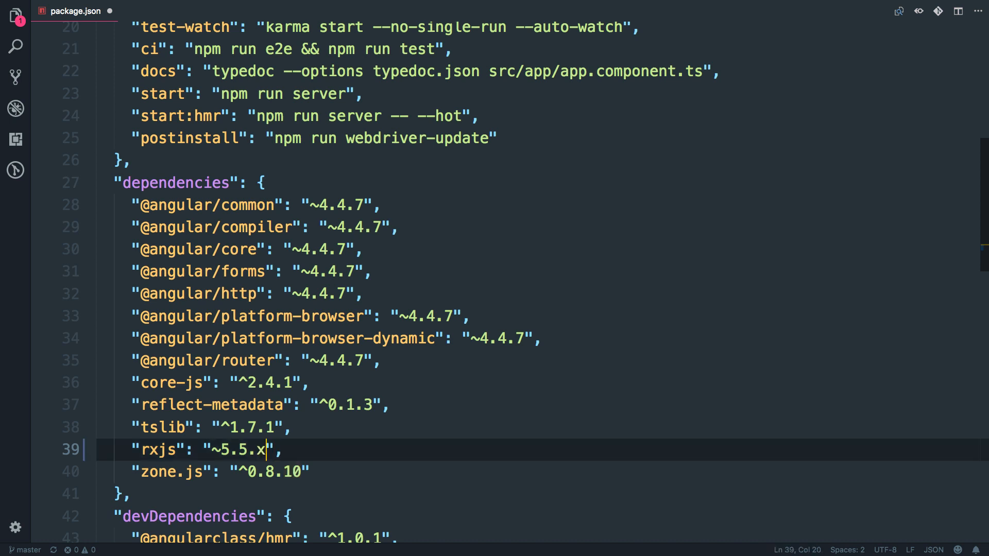
{"action": "type", "text": "10"}
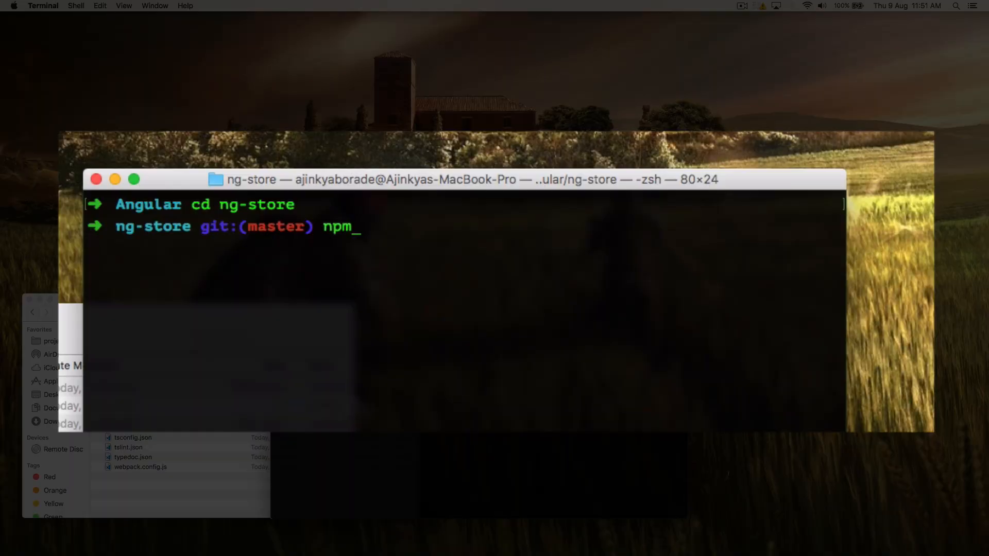
Run npm install in the ng-store directory.
{"action": "type", "text": "install"}
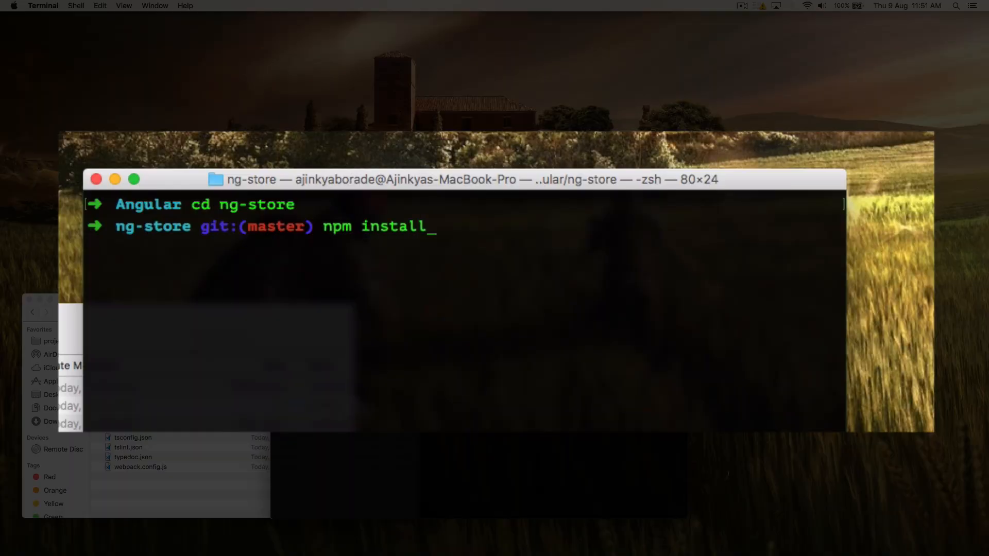
{"action": "key", "text": "Return"}
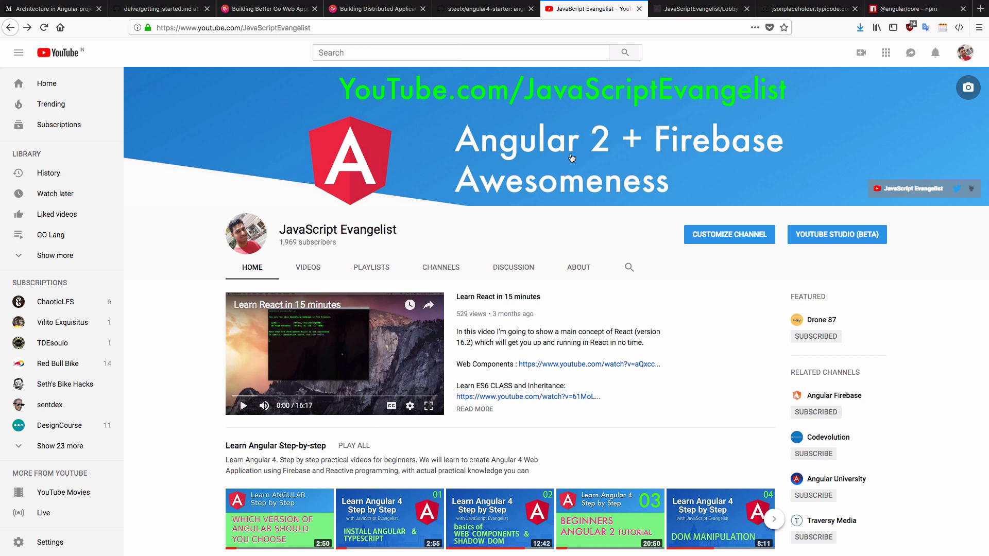
Open the ASYNC pipe with Rxjs Observables video and scroll down its page.
{"action": "left_click", "coordinate": [10, 27]}
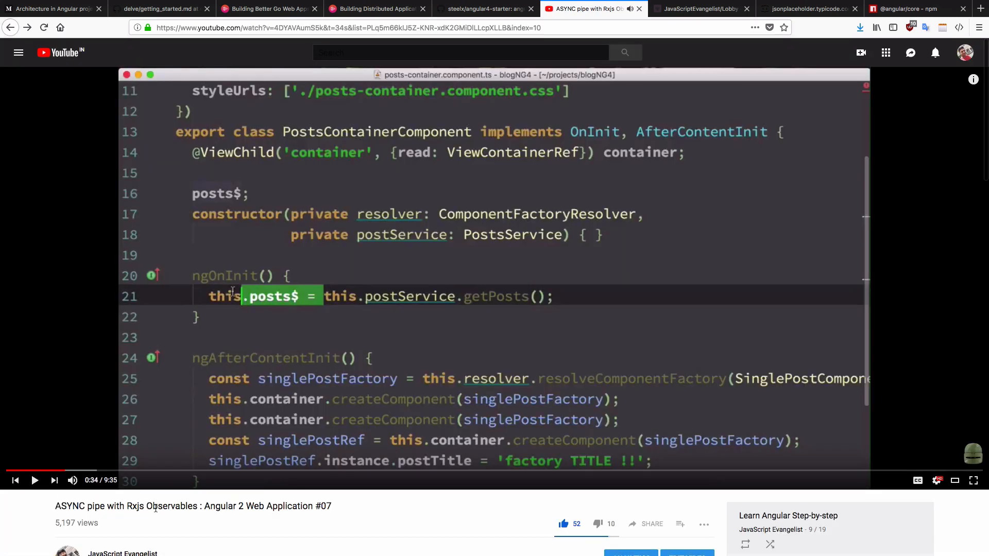
{"action": "scroll", "scroll_direction": "down", "scroll_amount": 3}
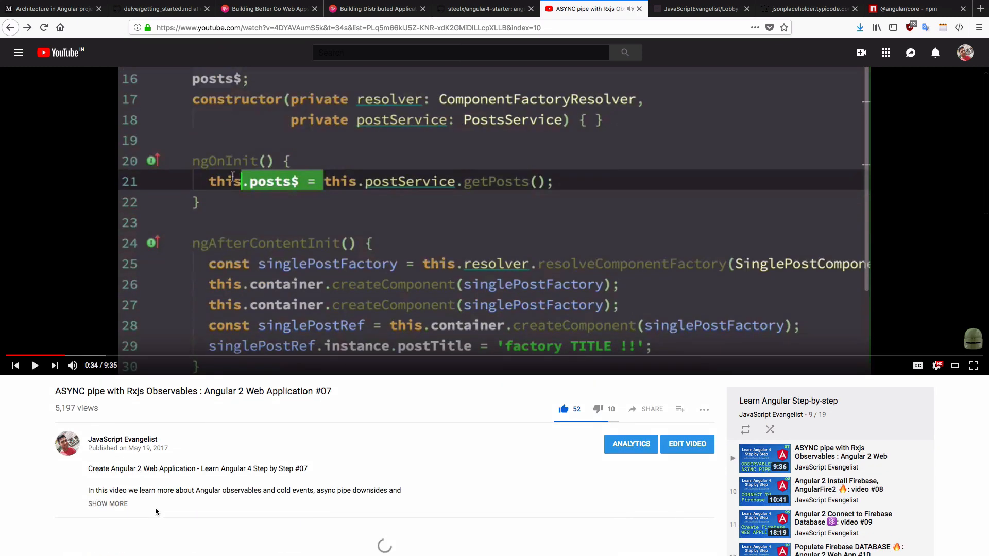
{"action": "scroll", "scroll_direction": "down", "scroll_amount": 3}
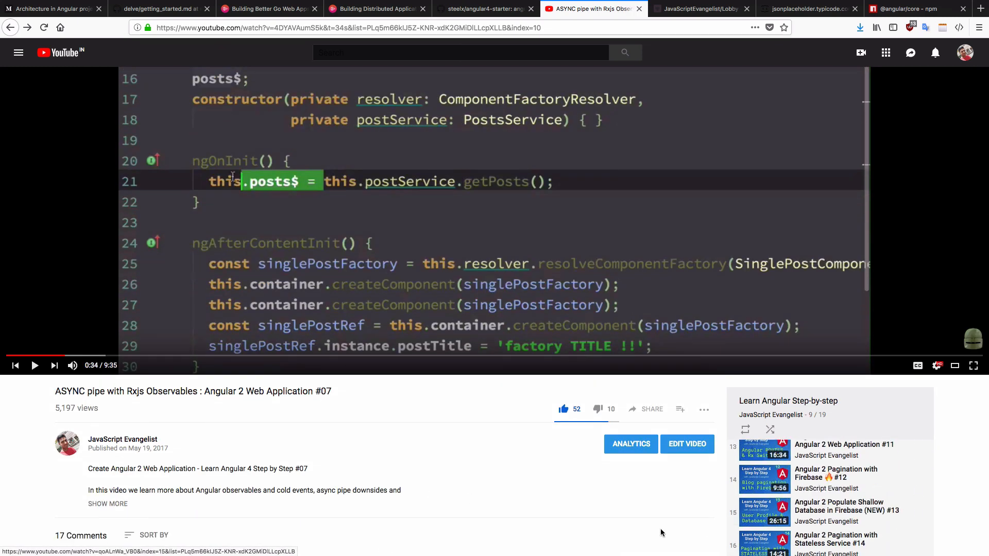
{"action": "scroll", "scroll_direction": "down", "scroll_amount": 3}
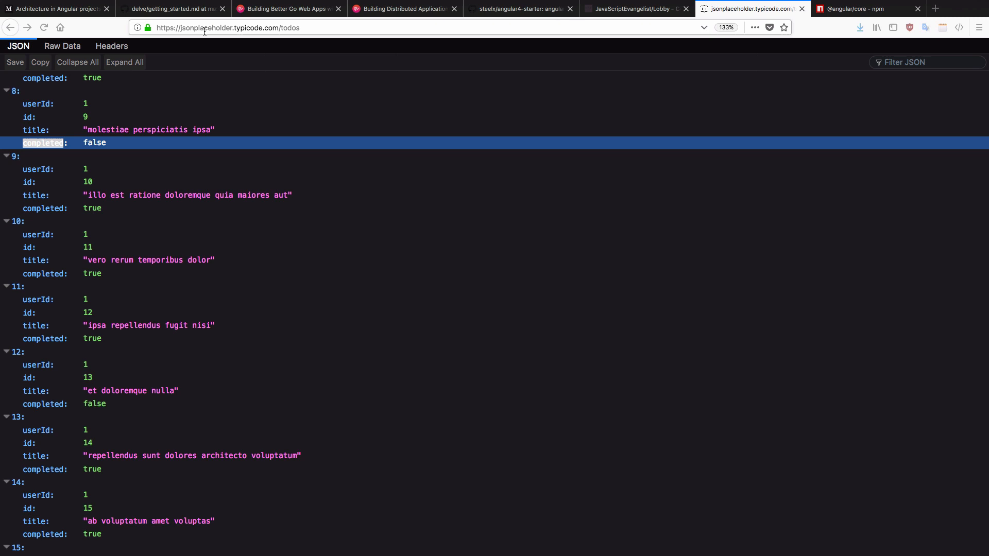
{"action": "left_click", "coordinate": [226, 26]}
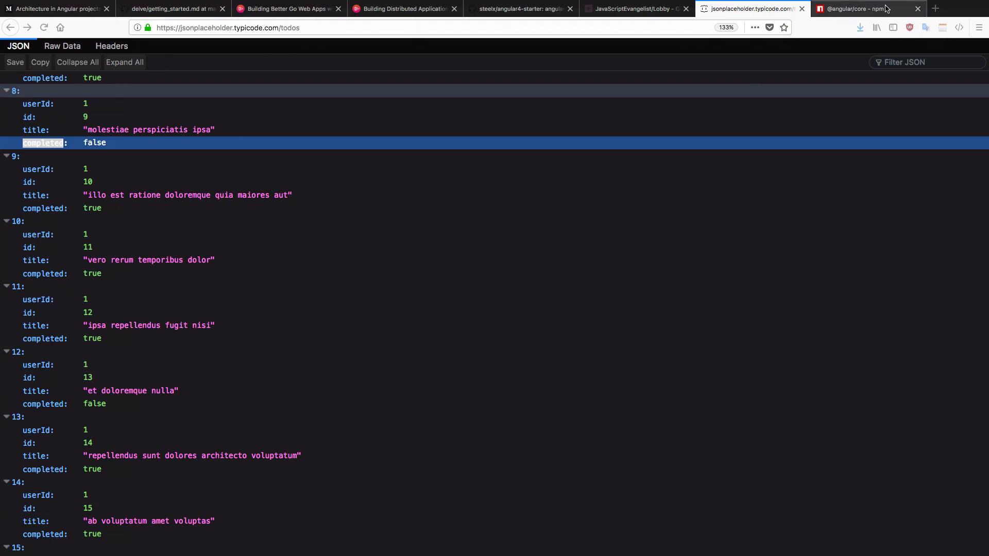
{"action": "left_click", "coordinate": [858, 9]}
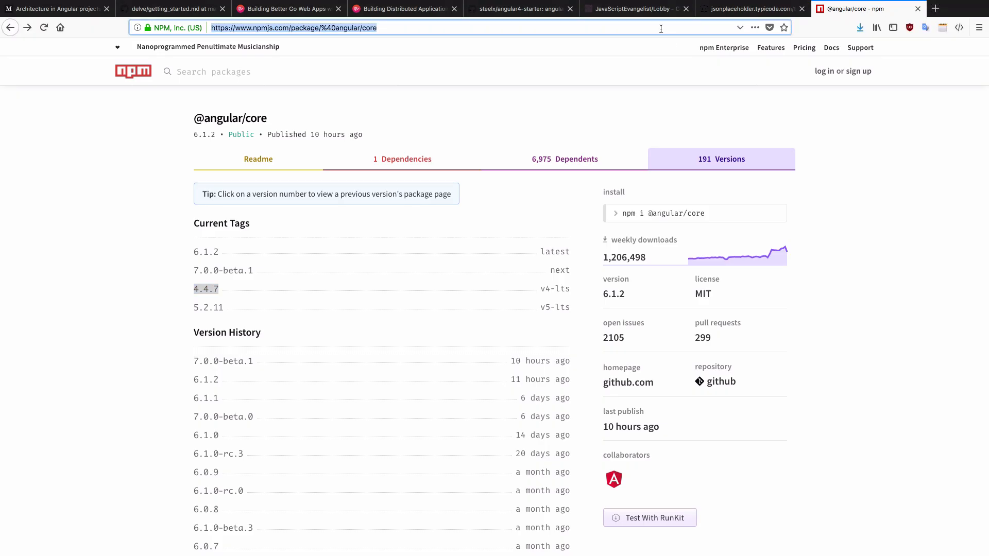
{"action": "type", "text": "localhost:3"}
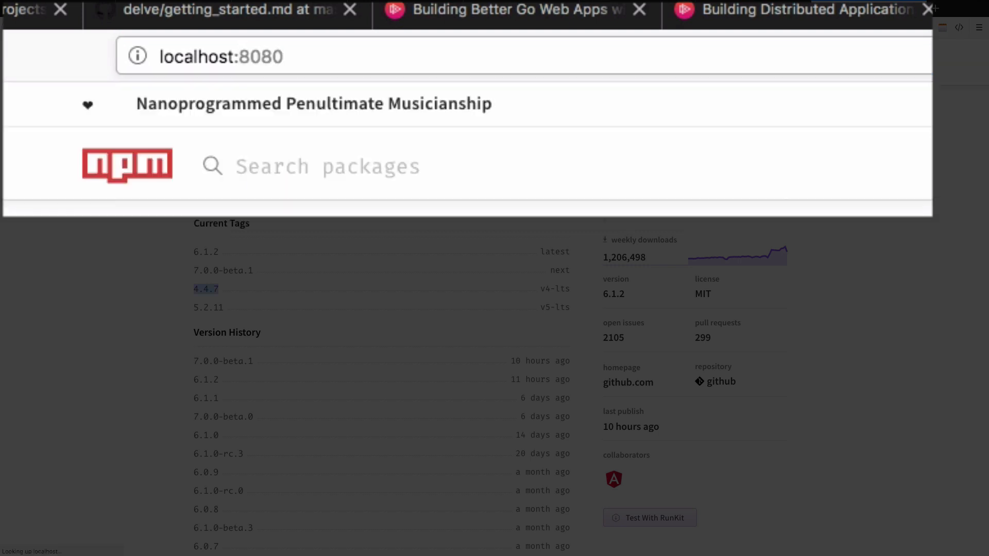
Load the app at localhost:8080, return to its Home page, then revisit the todos JSON.
{"action": "key", "text": "Return"}
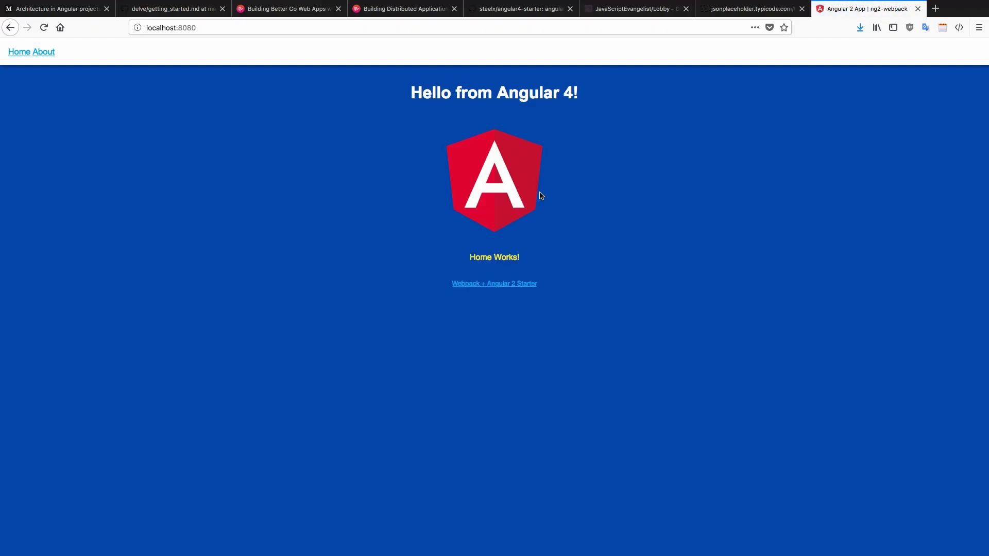
{"action": "mouse_move", "coordinate": [305, 175]}
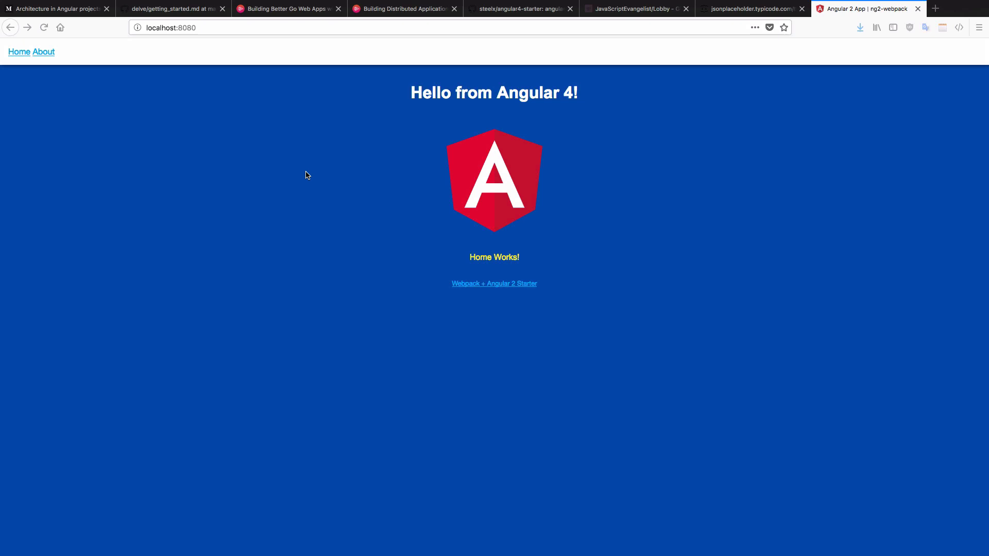
{"action": "mouse_move", "coordinate": [56, 95]}
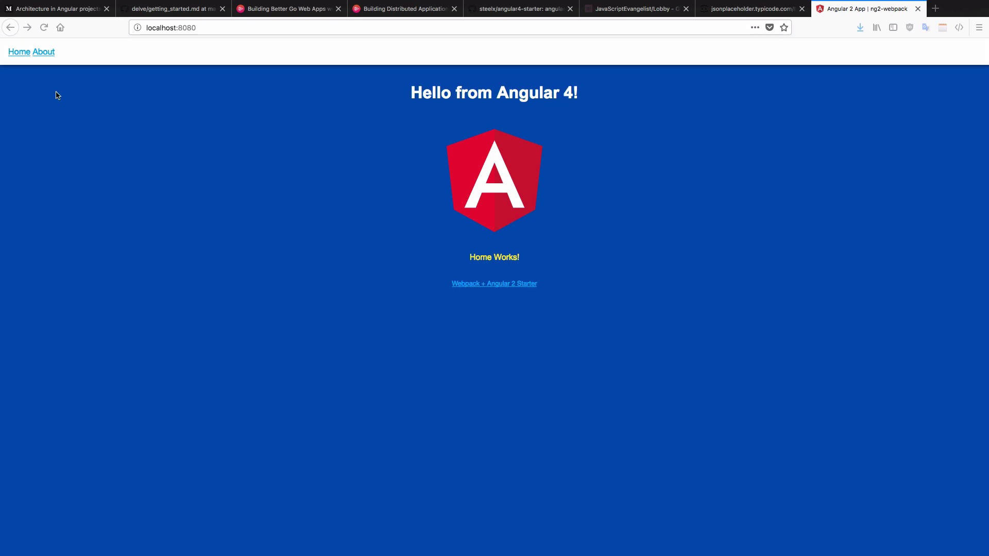
{"action": "mouse_move", "coordinate": [63, 142]}
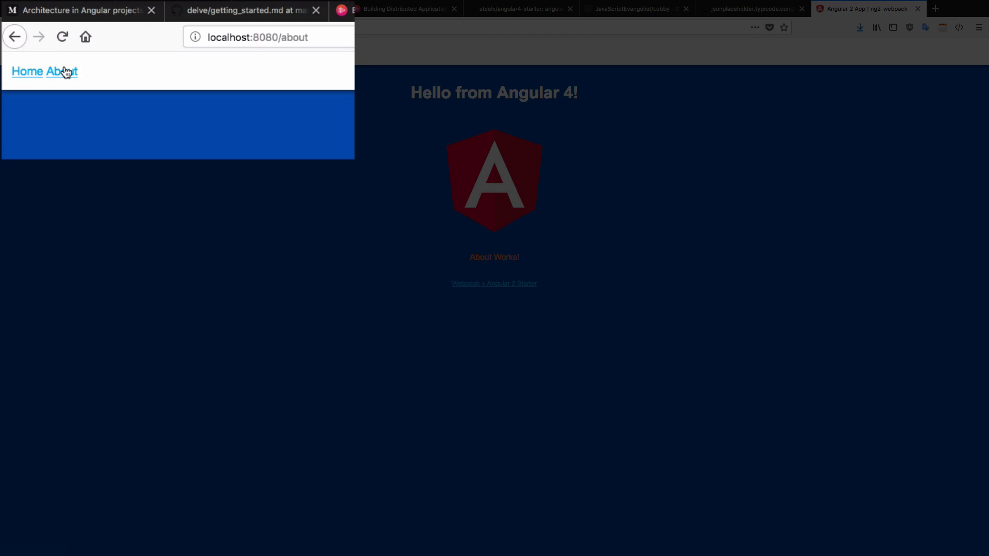
{"action": "left_click", "coordinate": [27, 71]}
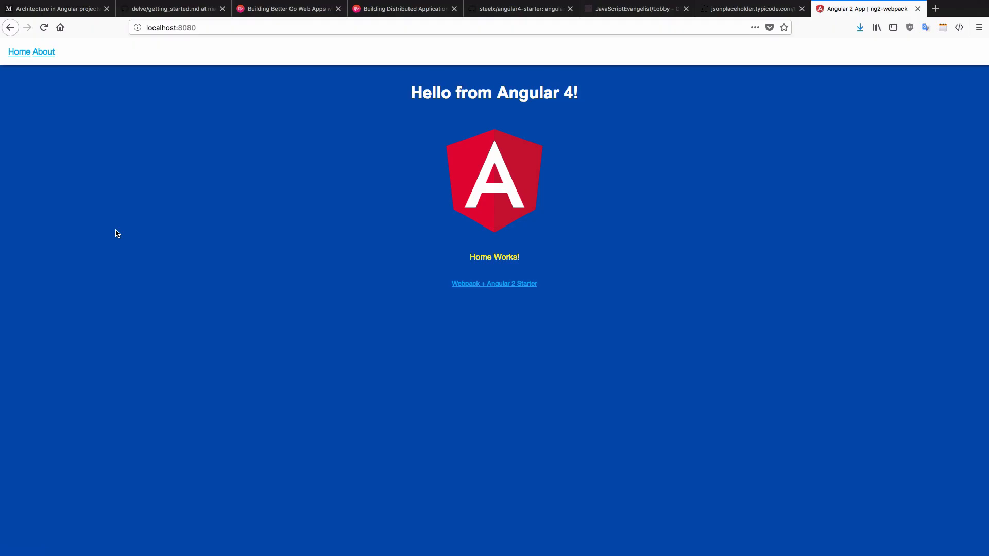
{"action": "mouse_move", "coordinate": [369, 178]}
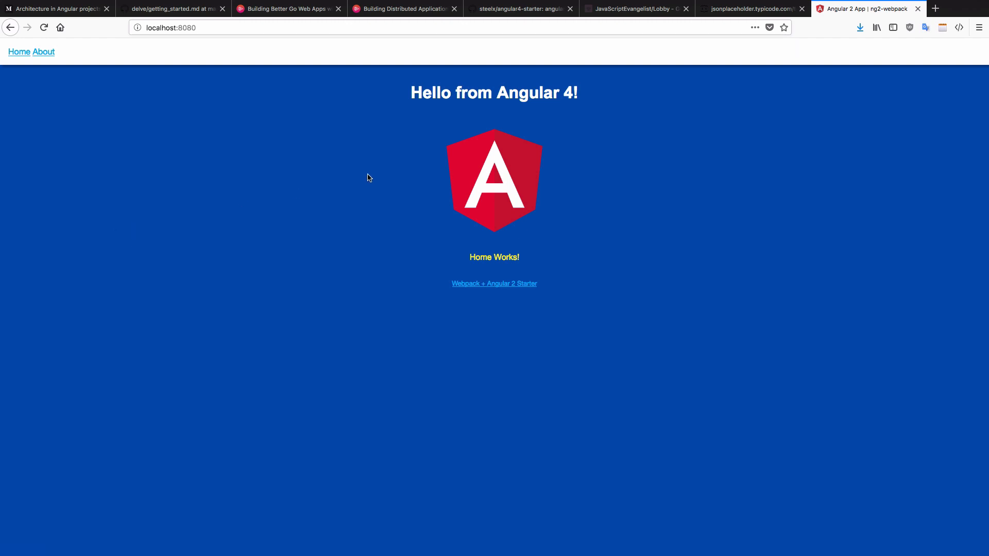
{"action": "left_click", "coordinate": [751, 8]}
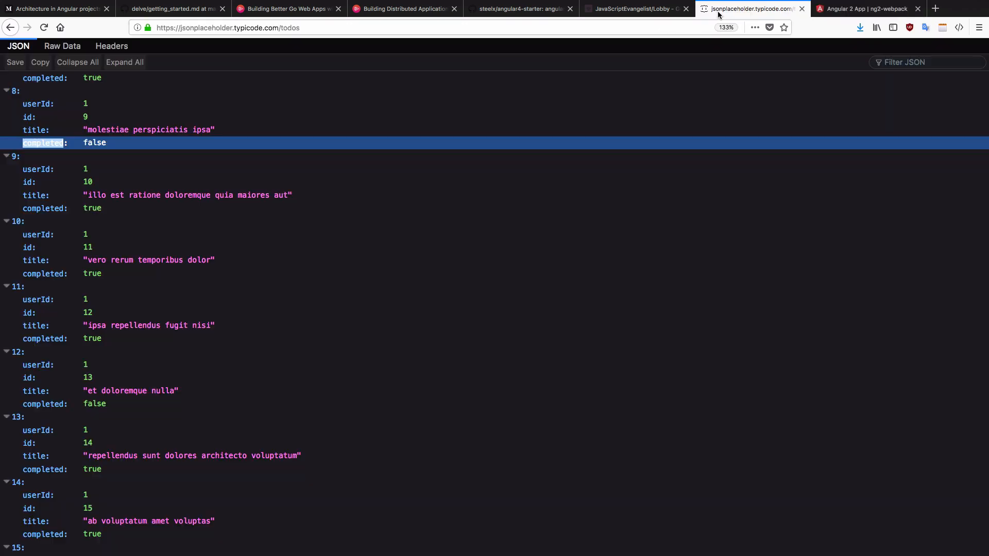
{"action": "mouse_move", "coordinate": [520, 183]}
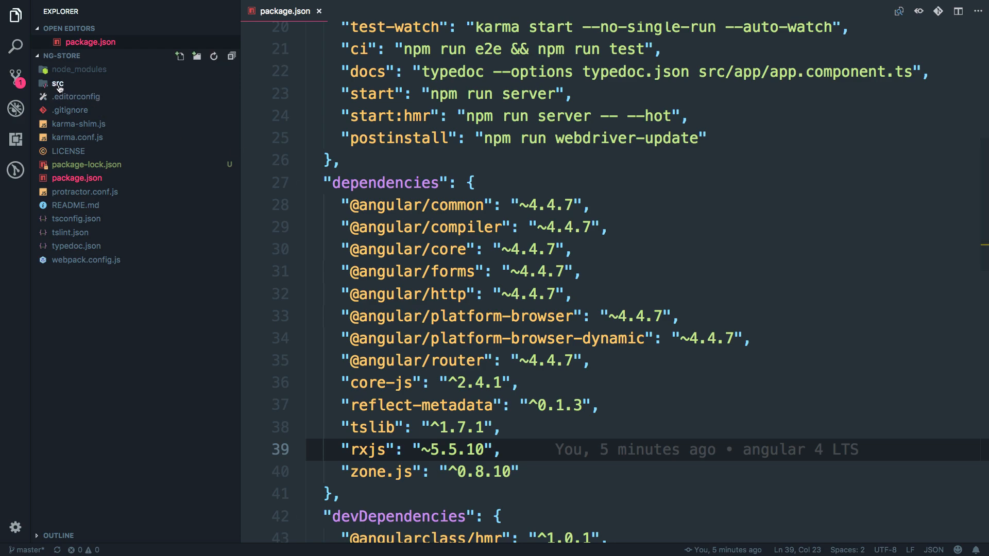
Add a new empty file todos.service.ts under src/app/shared and bring it into the editor.
{"action": "left_click", "coordinate": [56, 84]}
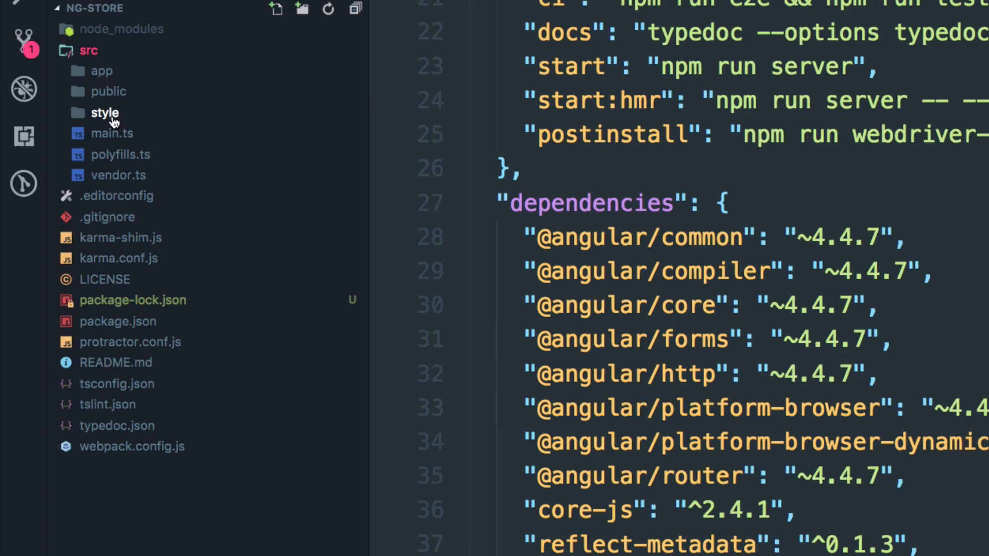
{"action": "left_click", "coordinate": [102, 71]}
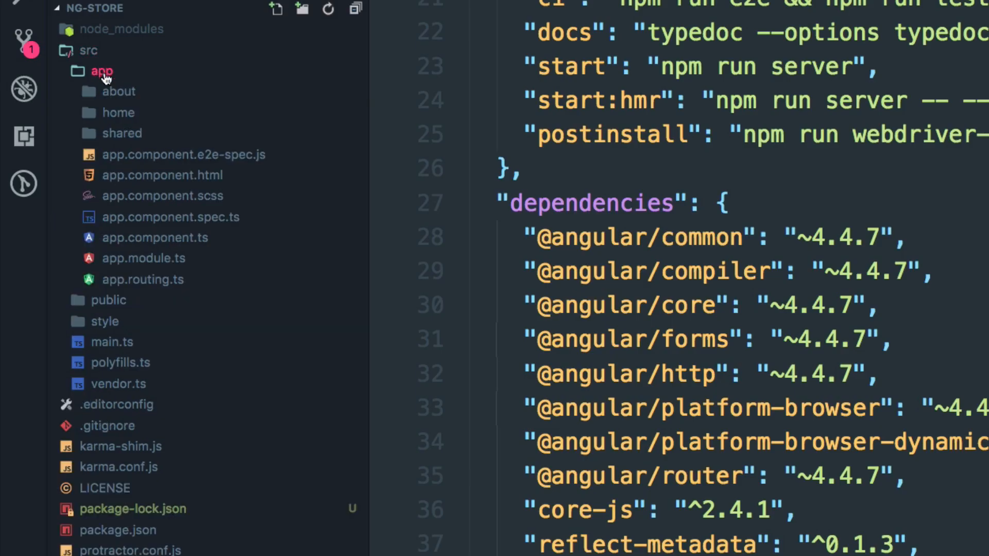
{"action": "left_click", "coordinate": [122, 133]}
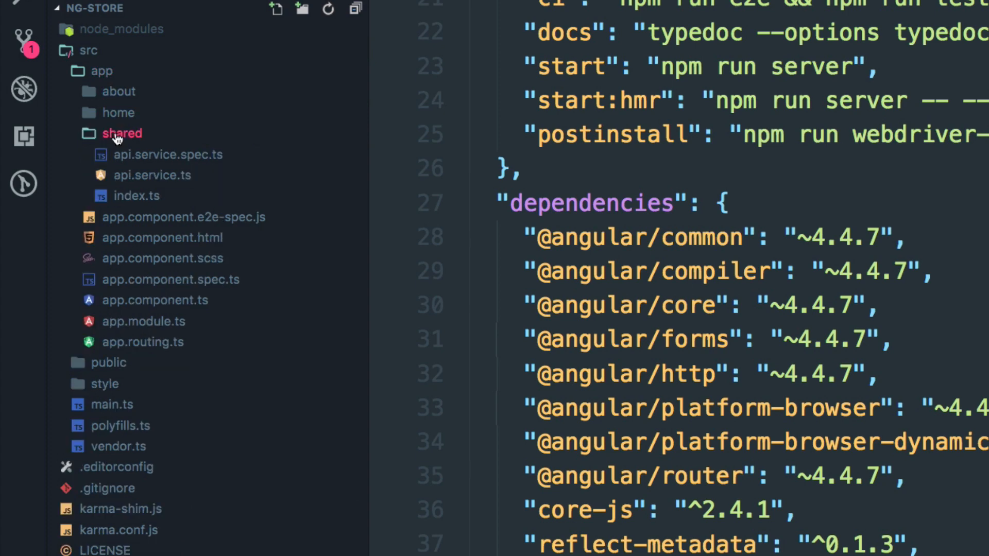
{"action": "right_click", "coordinate": [123, 133]}
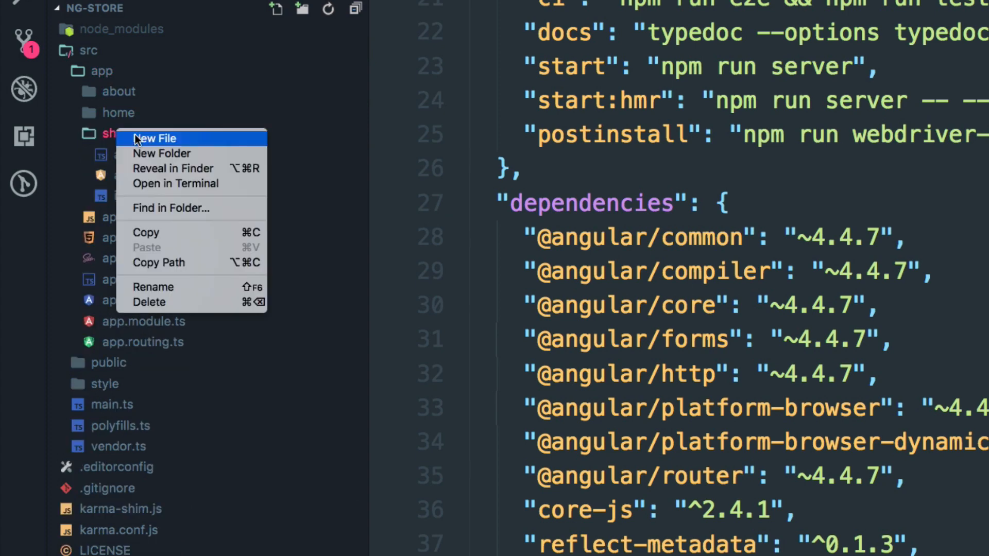
{"action": "left_click", "coordinate": [156, 138]}
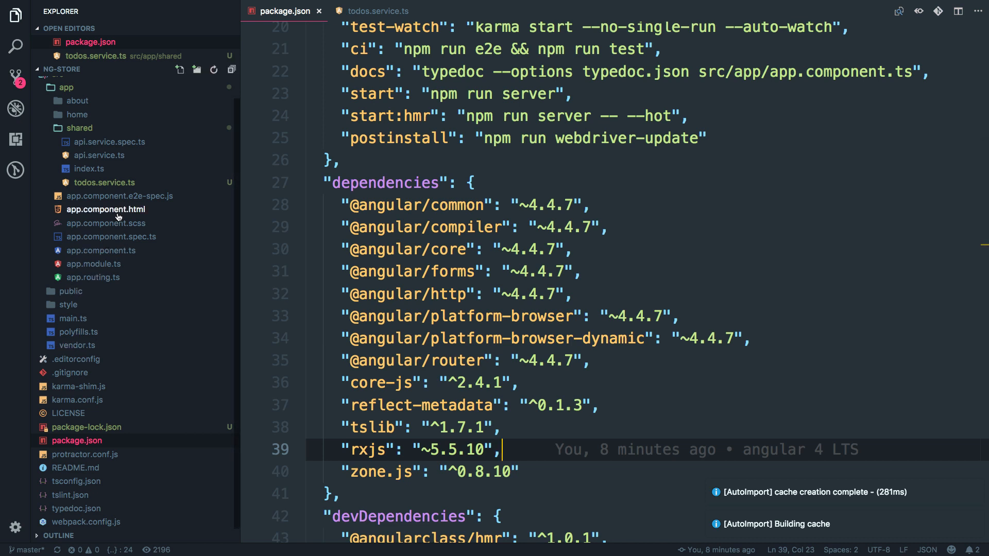
{"action": "mouse_move", "coordinate": [94, 264]}
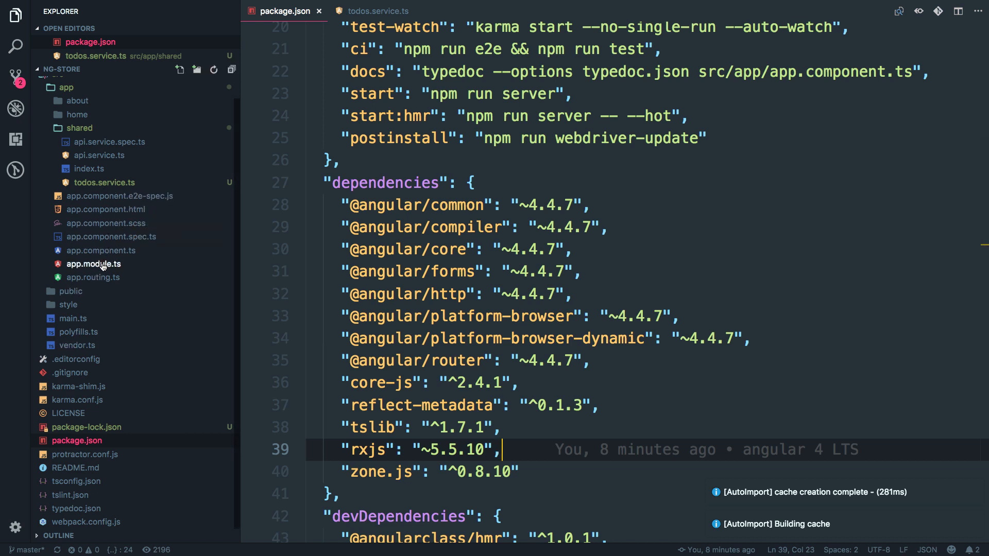
{"action": "mouse_move", "coordinate": [102, 250]}
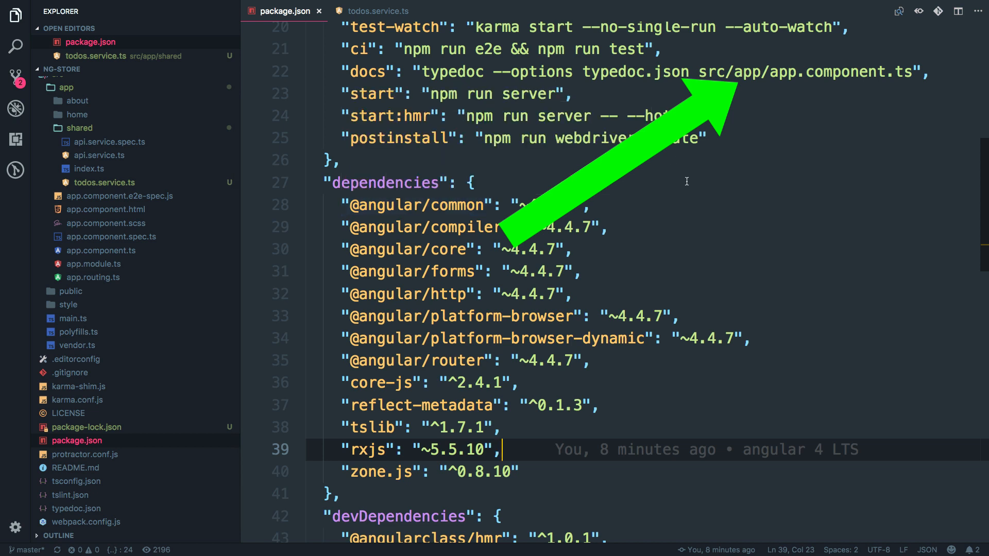
{"action": "left_click", "coordinate": [377, 11]}
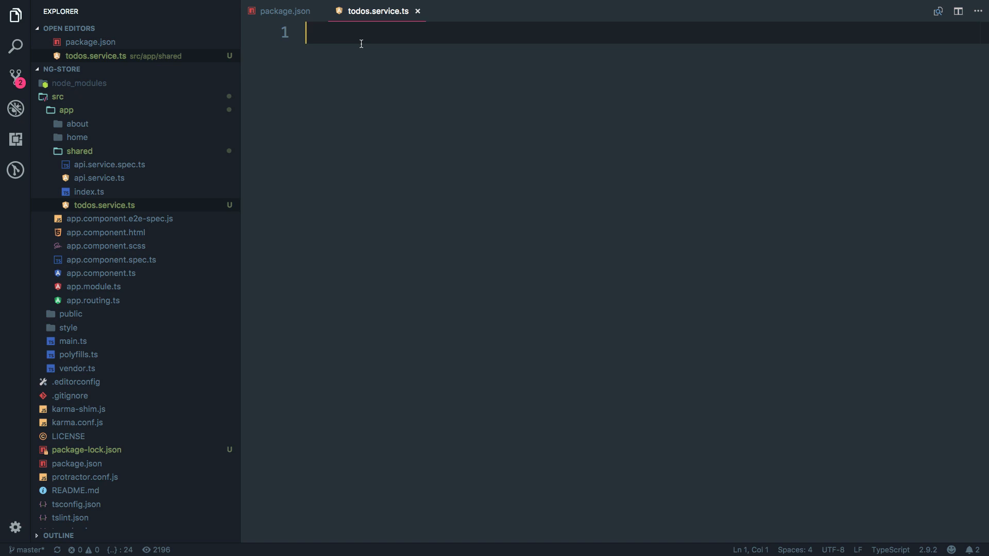
Scaffold an injectable TodosService class via the 'ng' snippet, dropping the Http and Observable imports.
{"action": "type", "text": "ang"}
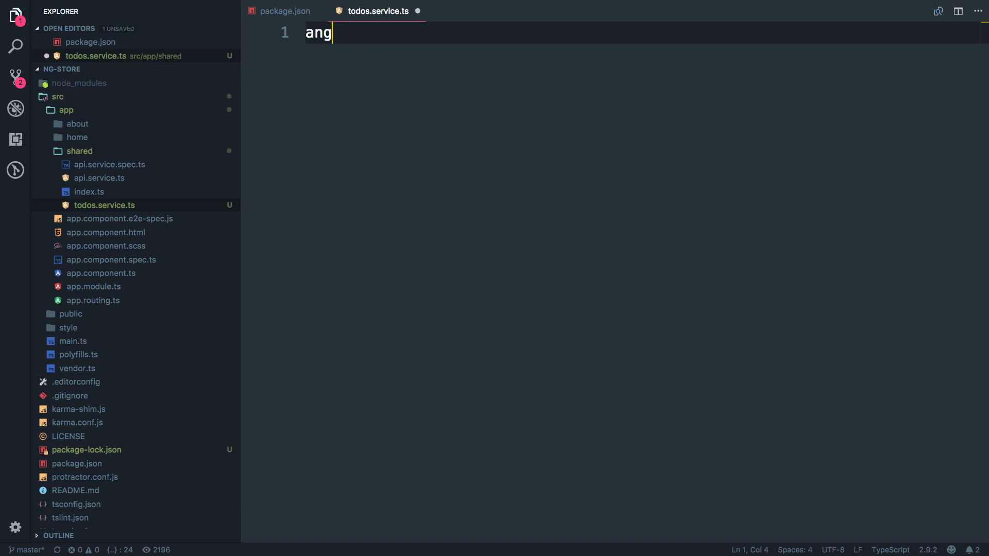
{"action": "type", "text": "Serv"}
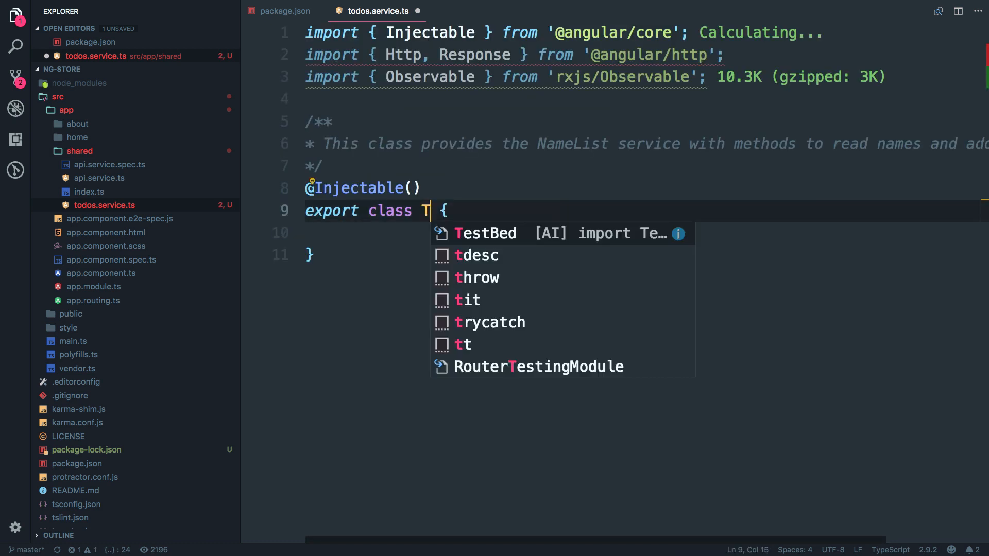
{"action": "type", "text": "odosService"}
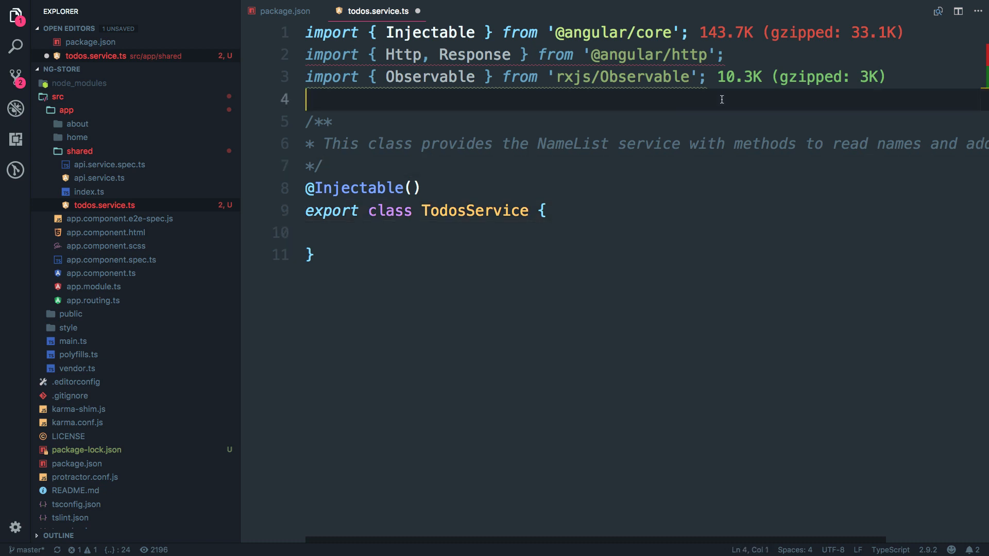
{"action": "key", "text": "Delete"}
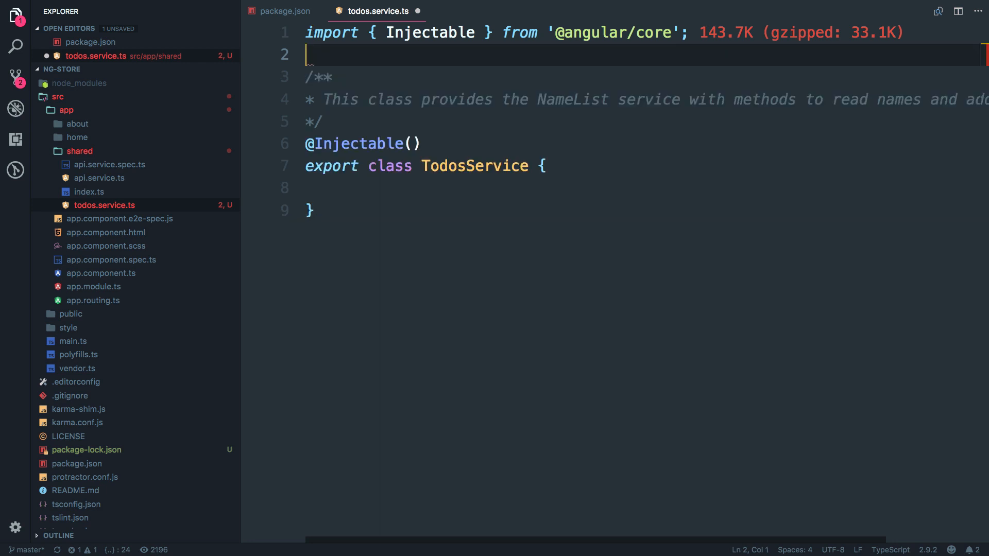
{"action": "left_click", "coordinate": [471, 188]}
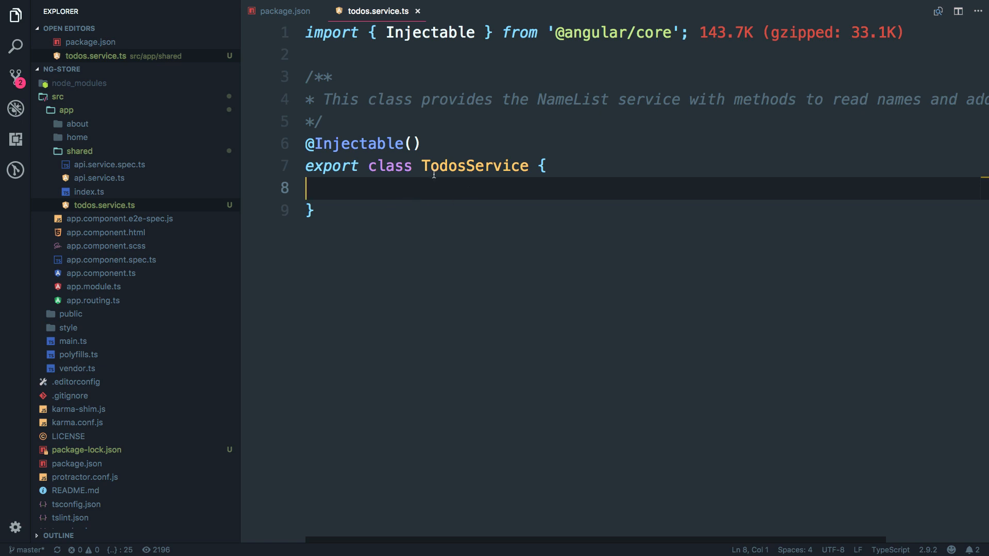
{"action": "double_click", "coordinate": [474, 165]}
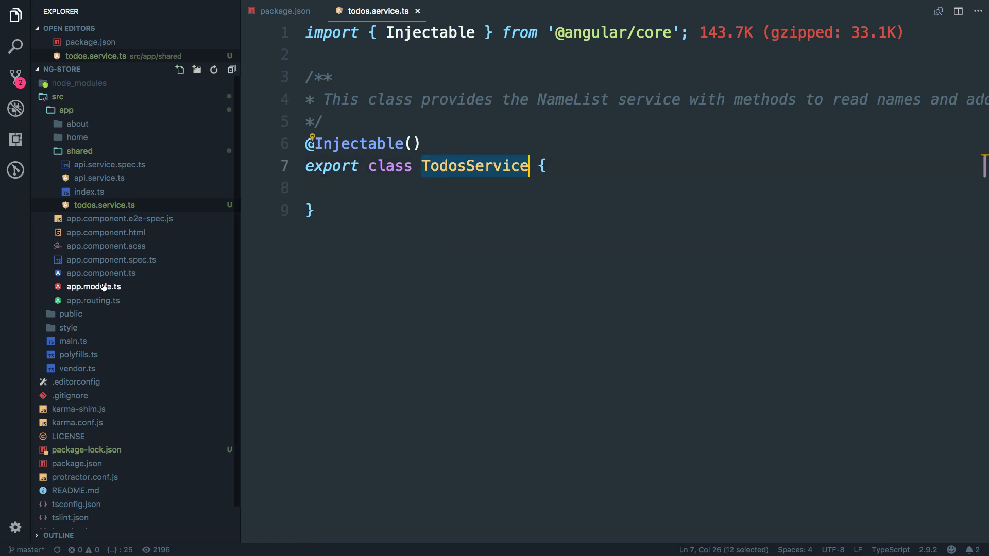
Add TodosService to app.module.ts providers beside ApiService, auto-imported from './shared/todos.service', and save.
{"action": "left_click", "coordinate": [93, 287]}
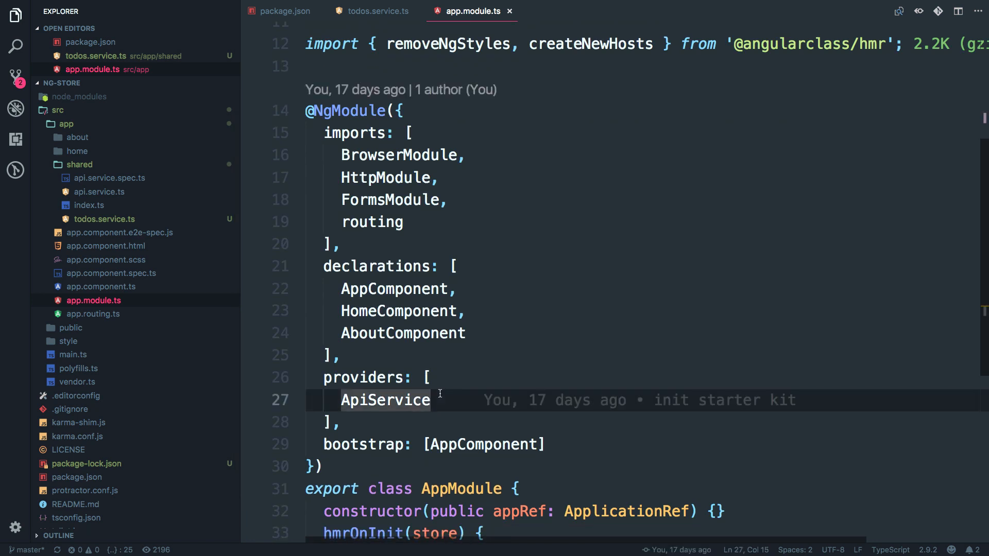
{"action": "type", "text": "TodosService"}
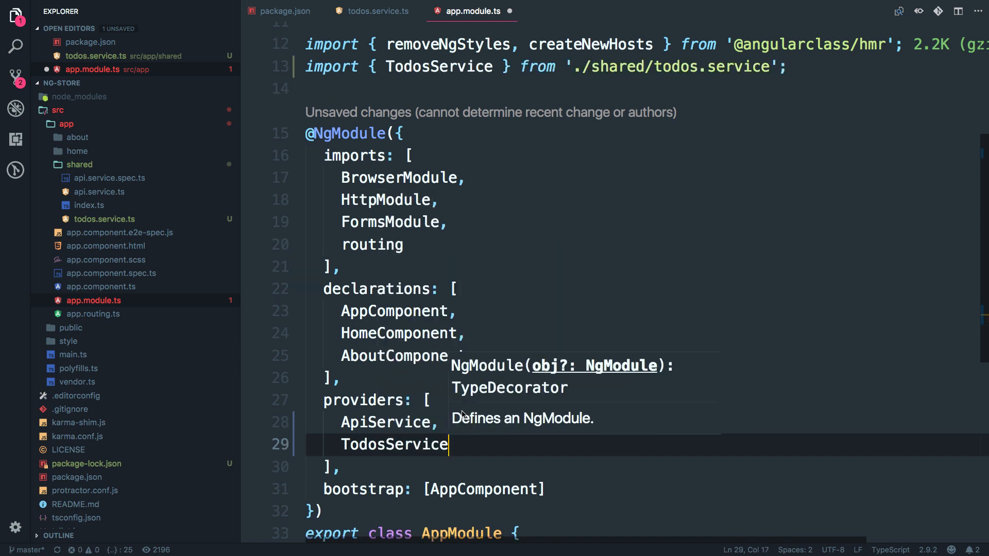
{"action": "scroll", "scroll_direction": "up", "scroll_amount": 3}
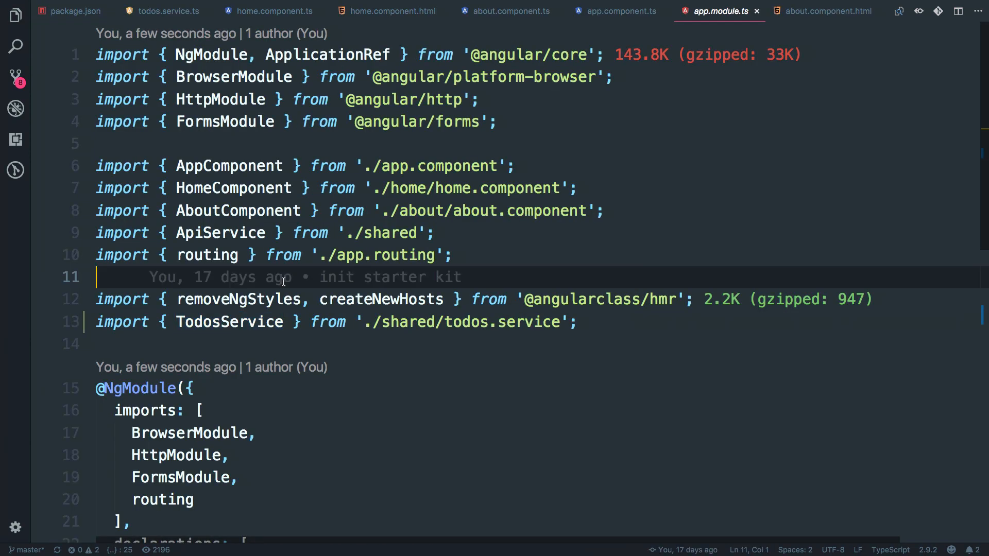
{"action": "left_click", "coordinate": [297, 322]}
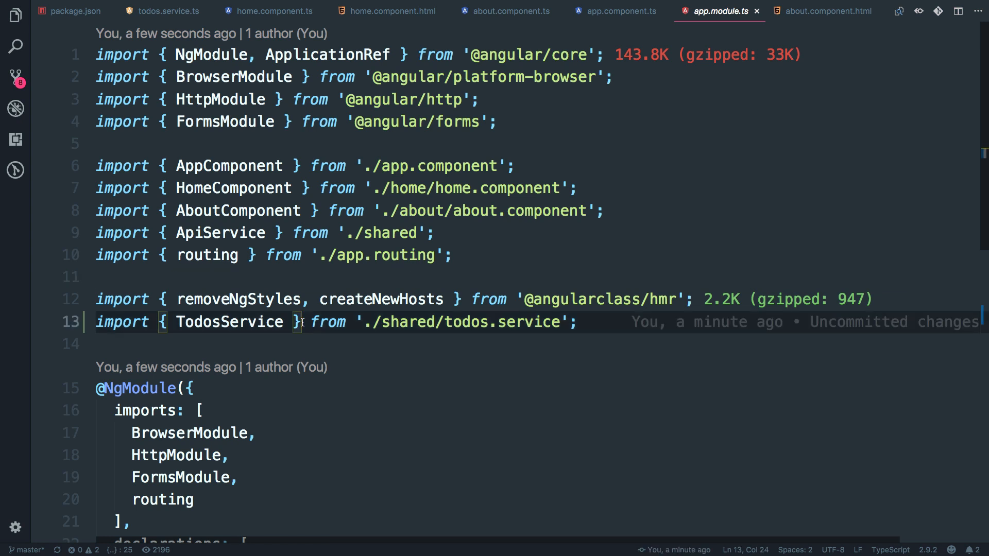